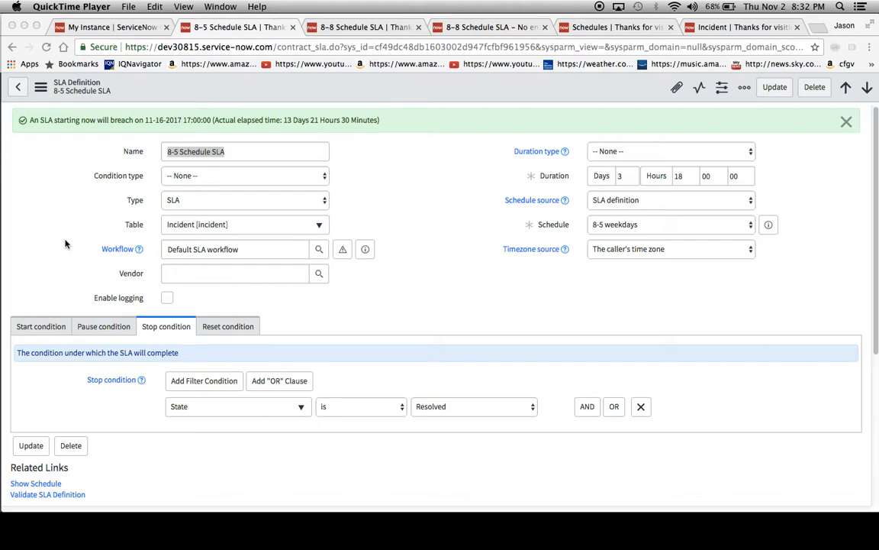
mouse_move(553, 186)
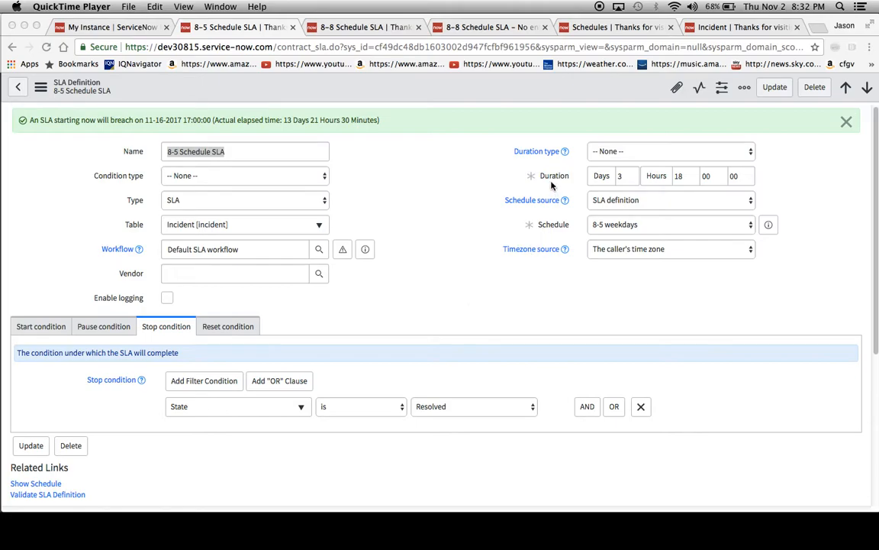
mouse_move(568, 228)
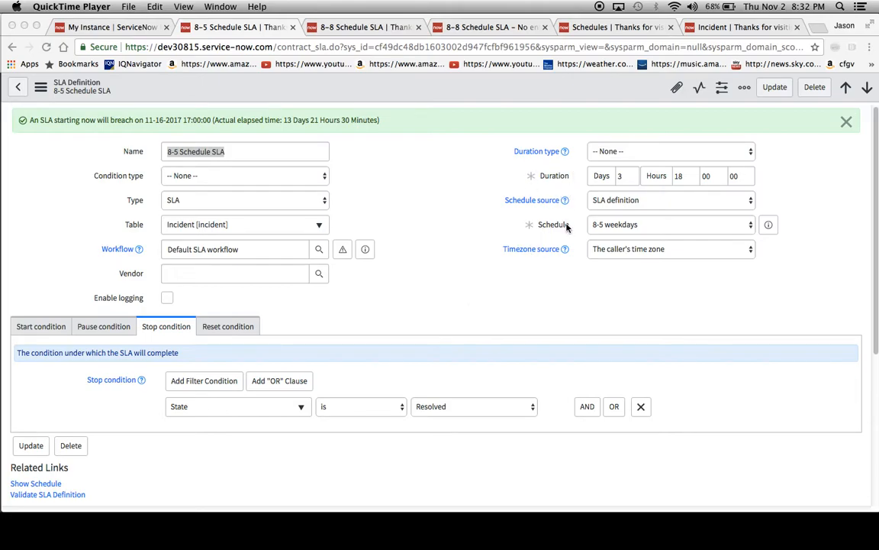
mouse_move(535, 238)
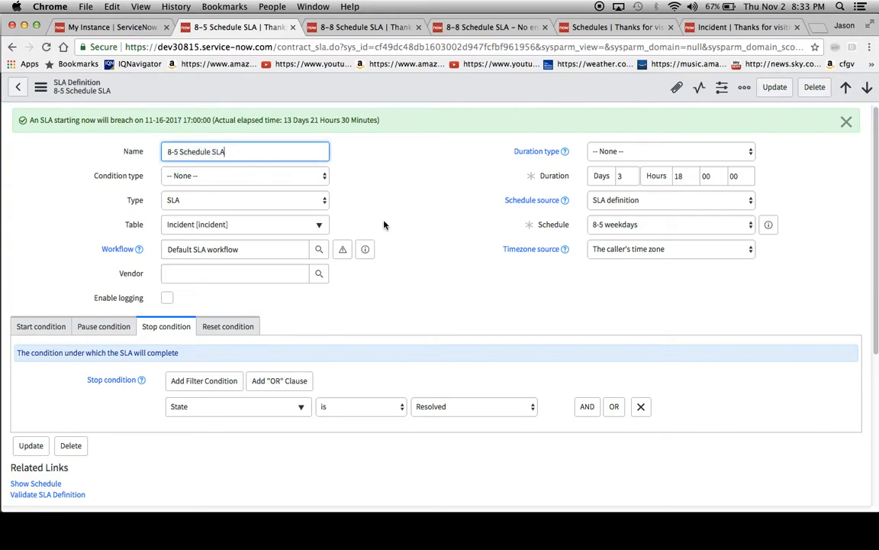
mouse_move(544, 233)
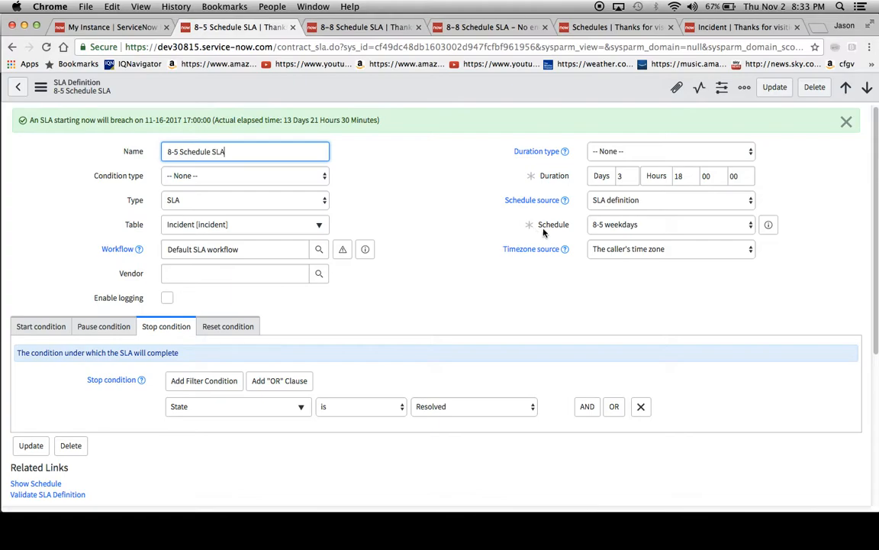
mouse_move(605, 237)
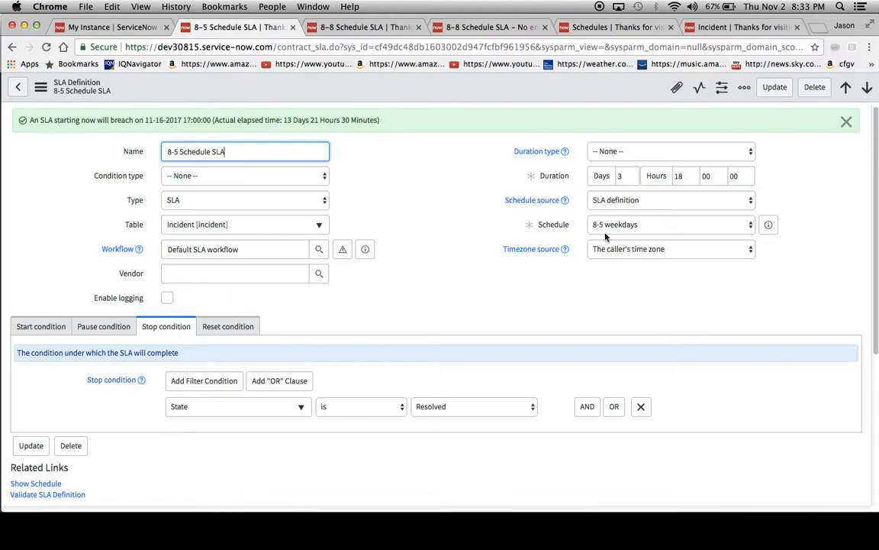
mouse_move(600, 233)
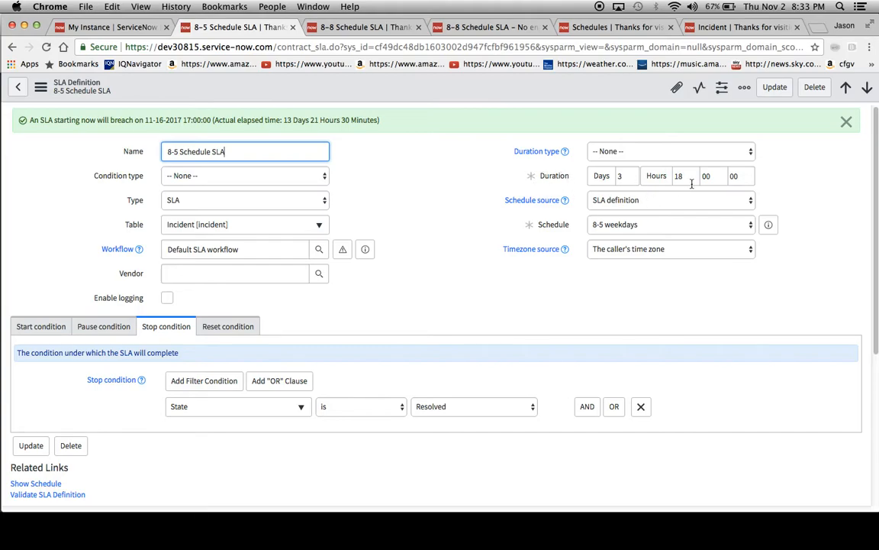
mouse_move(679, 176)
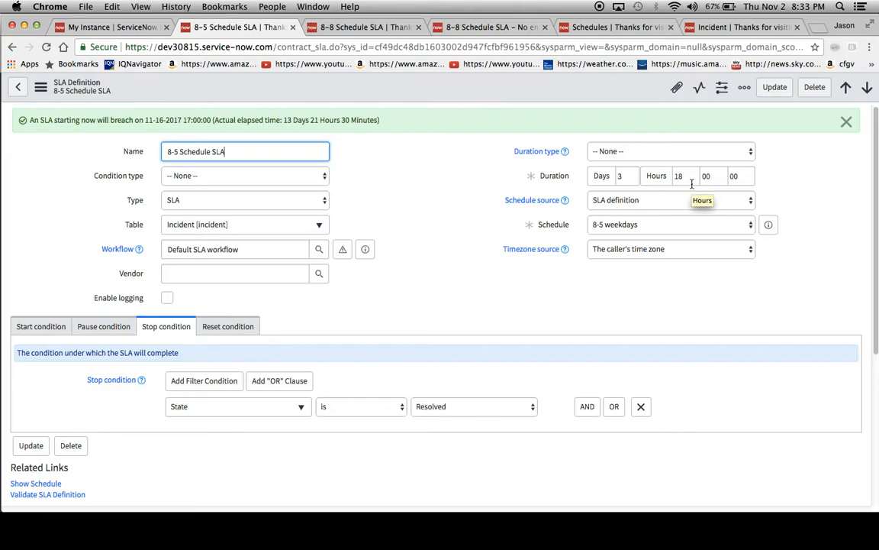
mouse_move(672, 200)
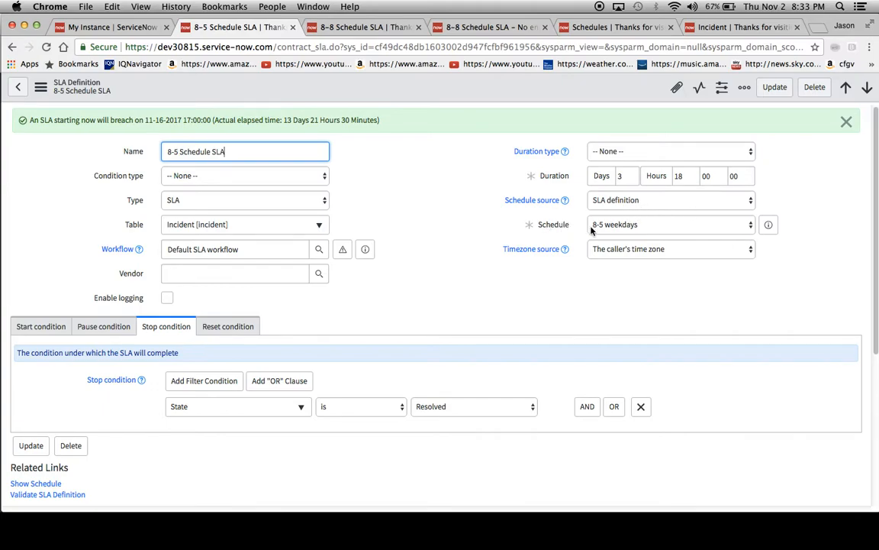
mouse_move(602, 232)
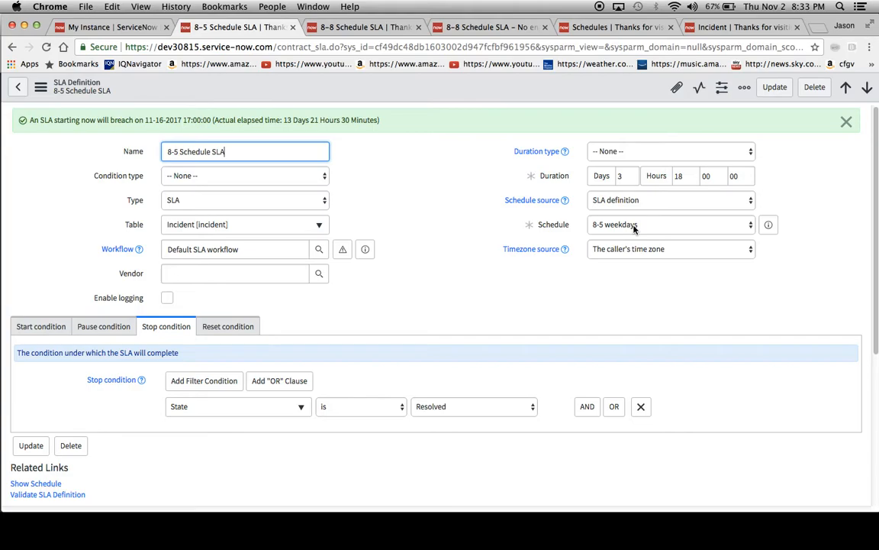
mouse_move(572, 181)
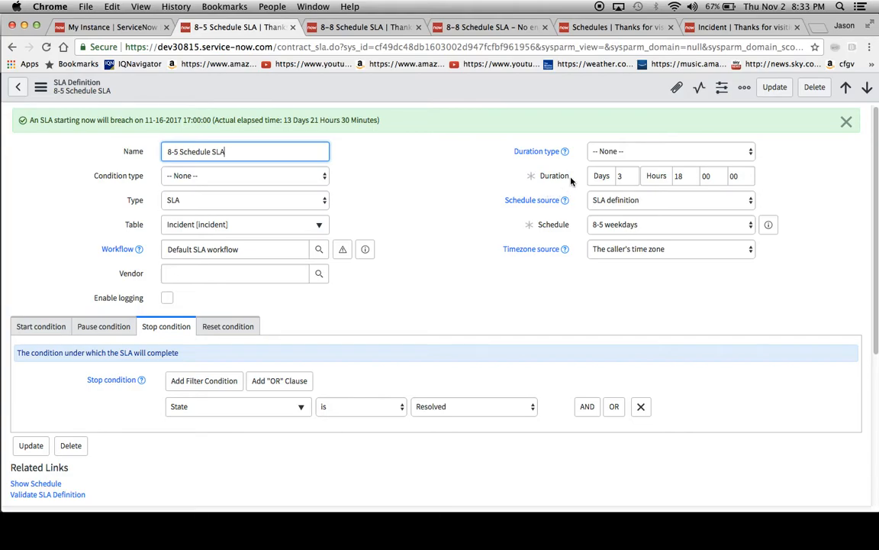
mouse_move(613, 184)
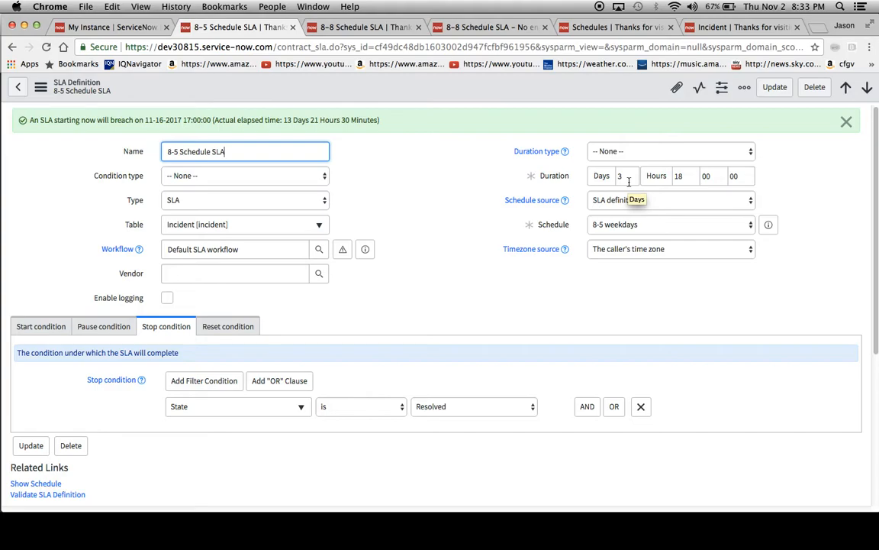
Write the scratch note '10 business days * 9 hours = 90' into the Vendor field
click(234, 273)
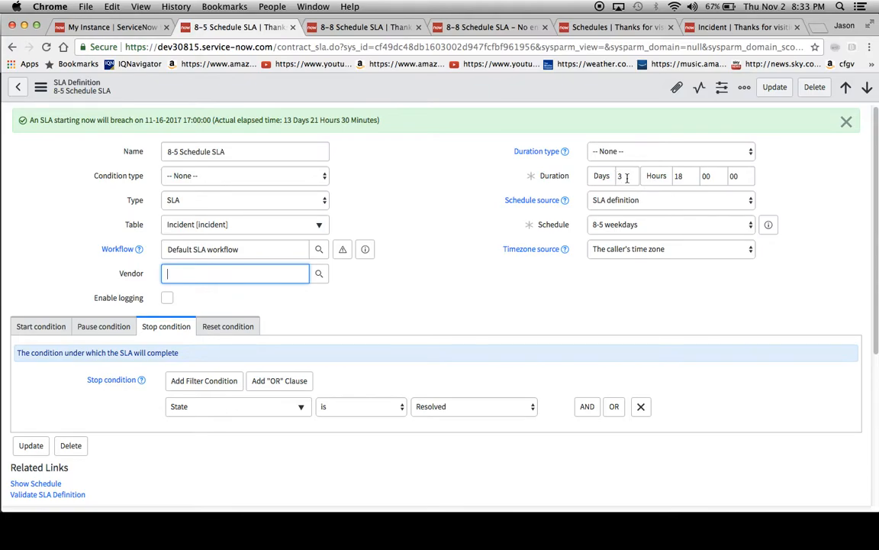
mouse_move(243, 300)
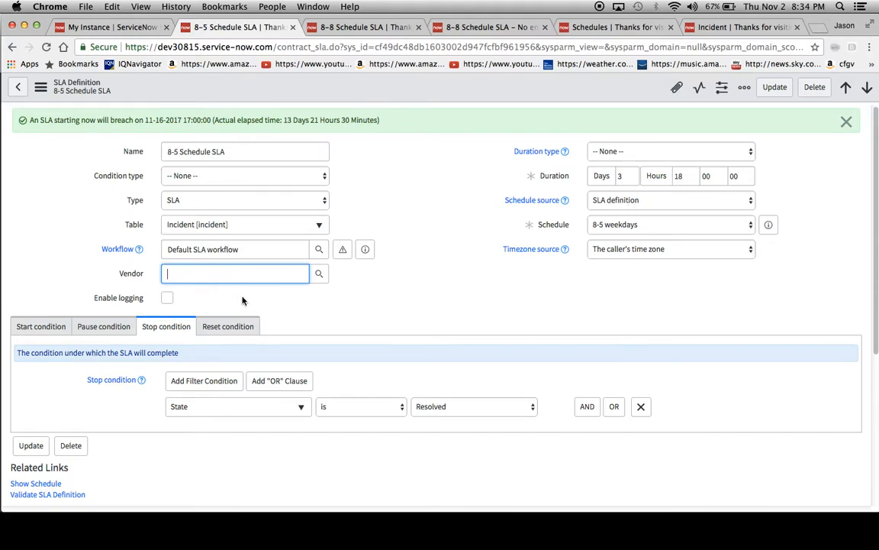
mouse_move(320, 308)
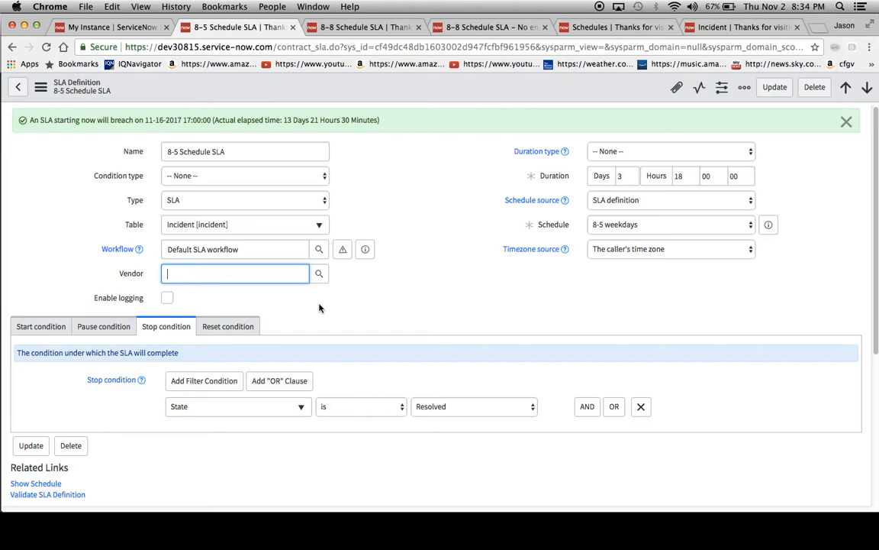
text(10 business)
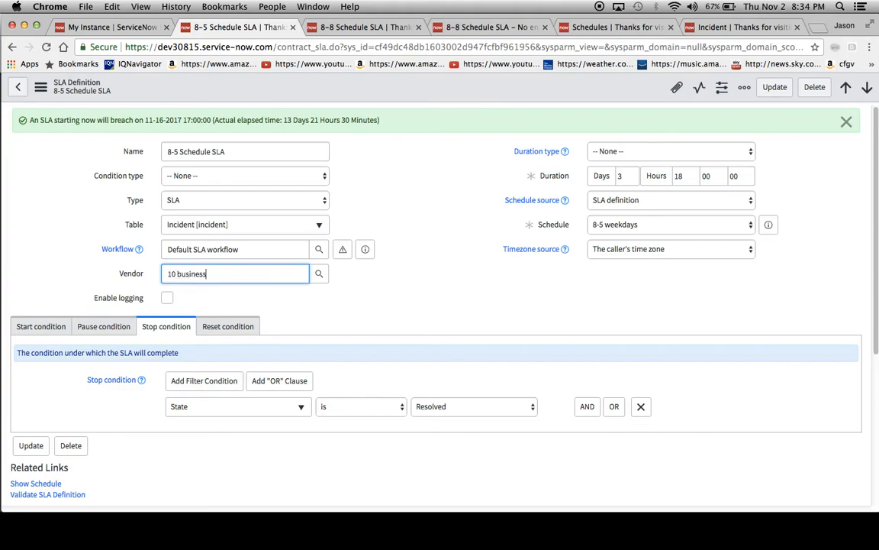
text(days * 9 h)
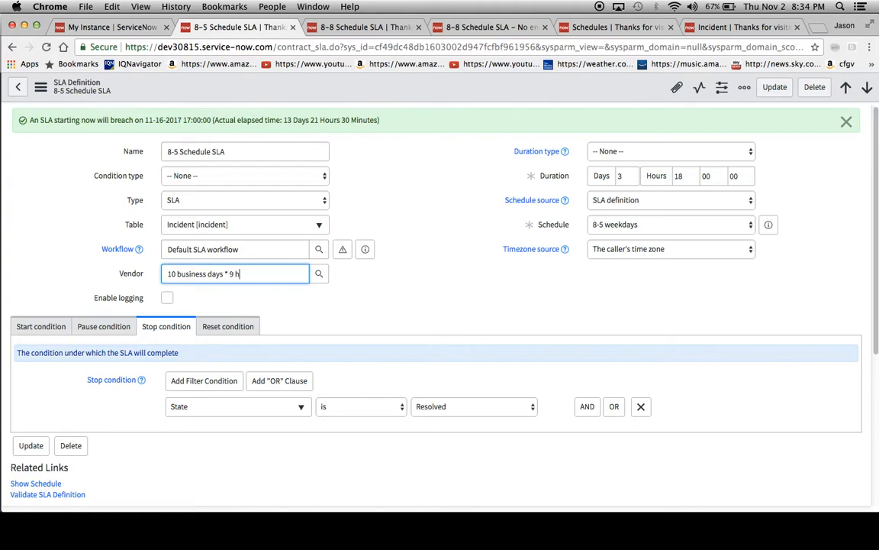
text(ours)
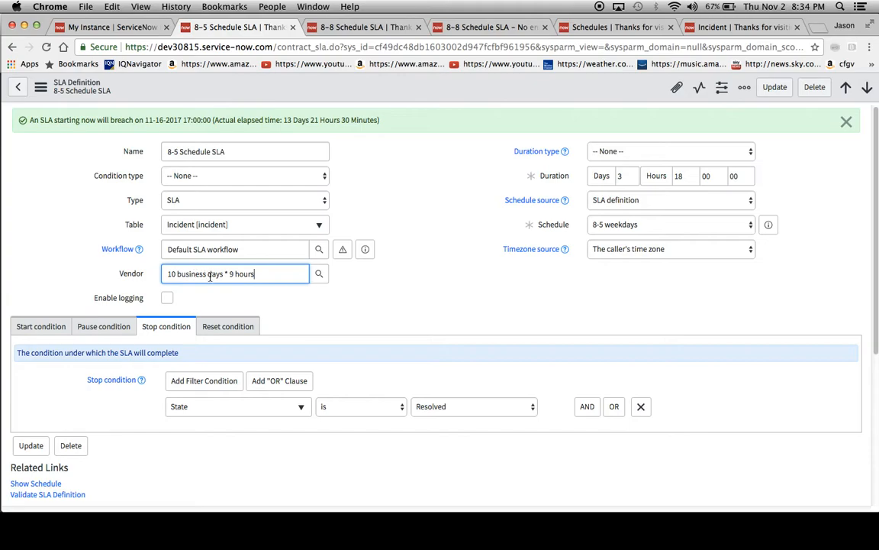
mouse_move(603, 227)
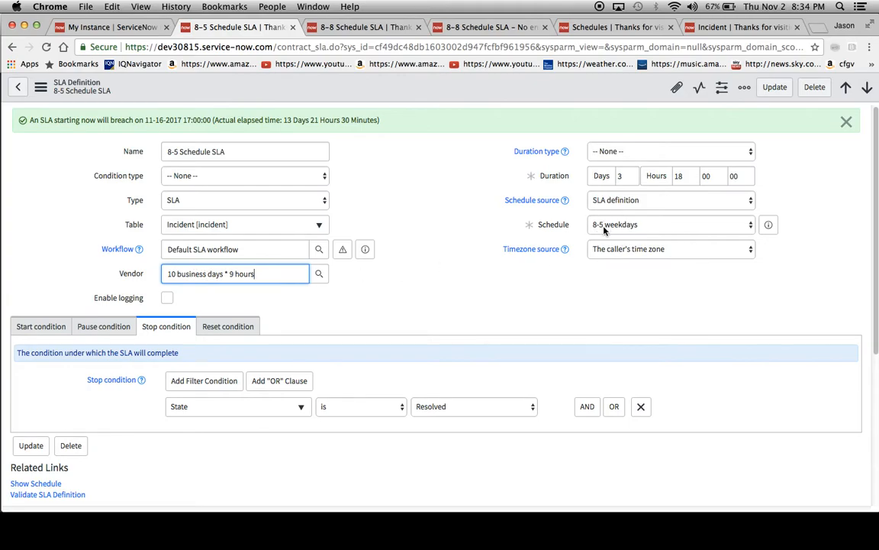
text(=)
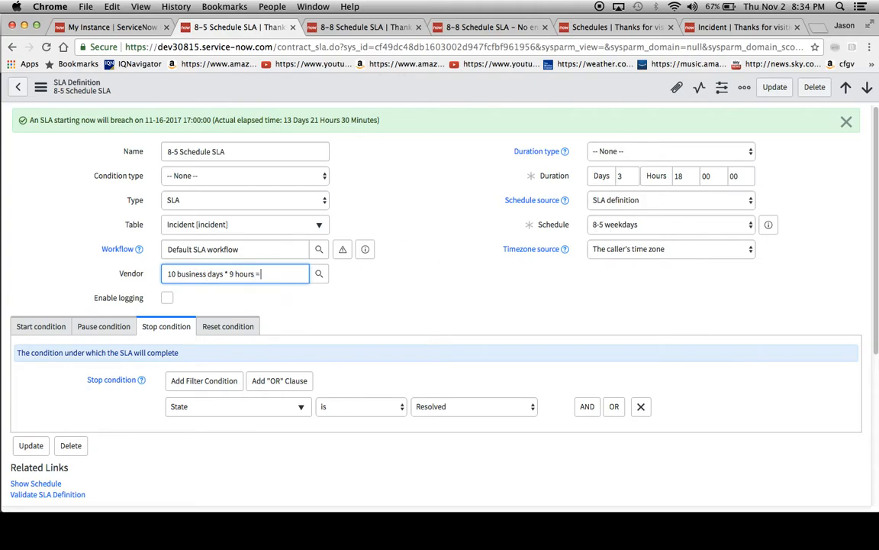
text(90)
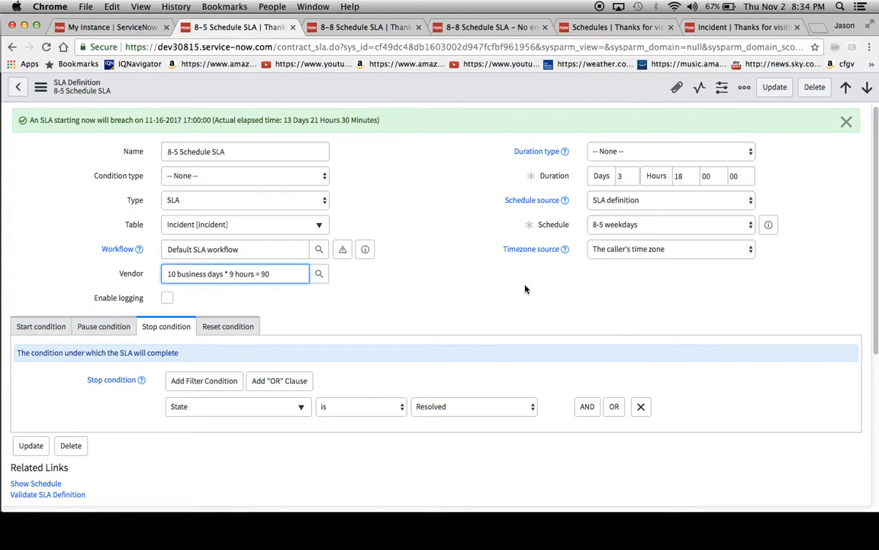
mouse_move(223, 219)
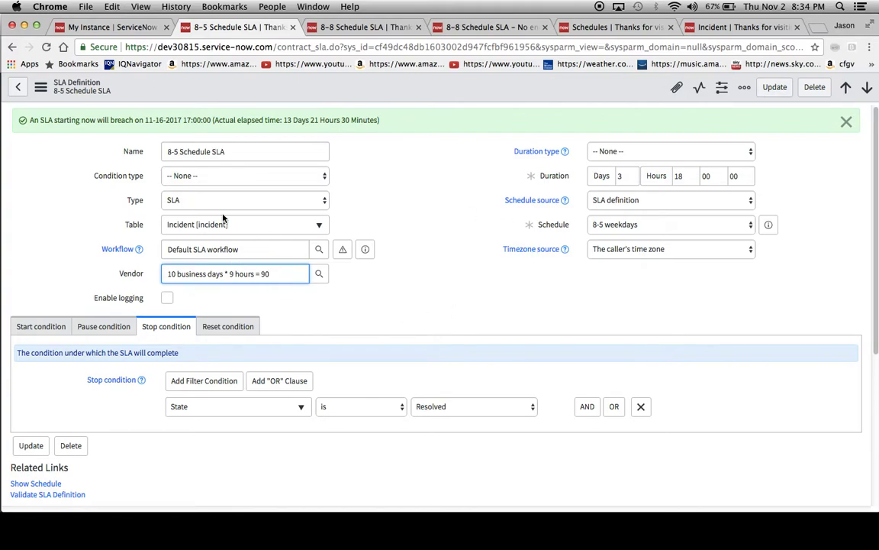
mouse_move(343, 319)
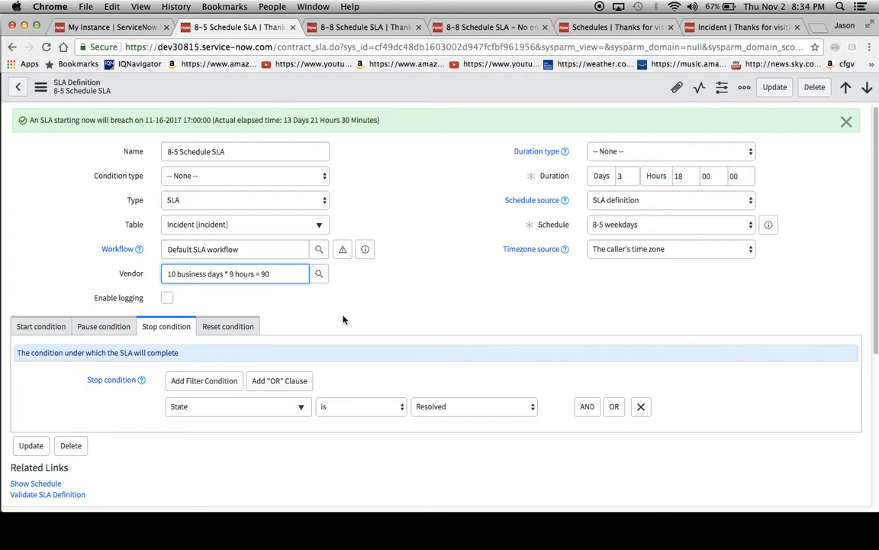
mouse_move(321, 308)
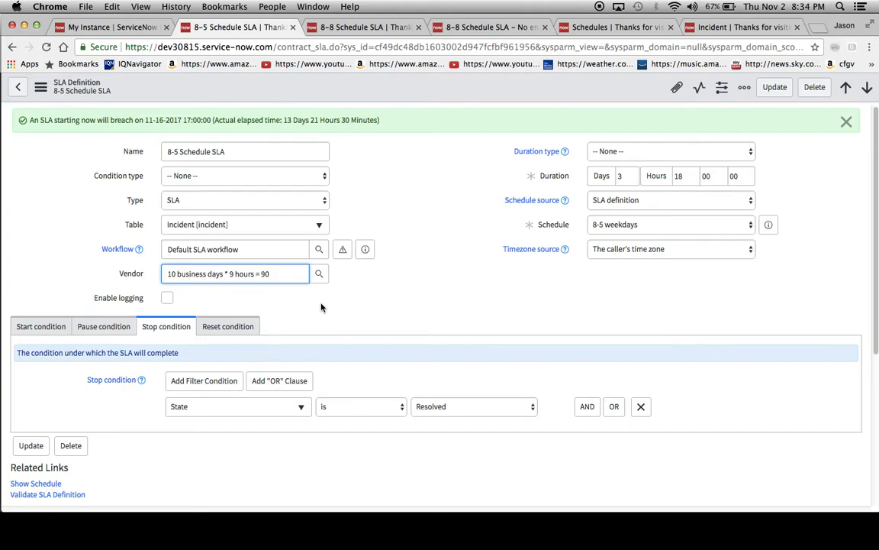
Re-enter the SLA duration as 90 hours and save the definition (reloads as 3 days 18 hours)
triple_click(235, 274)
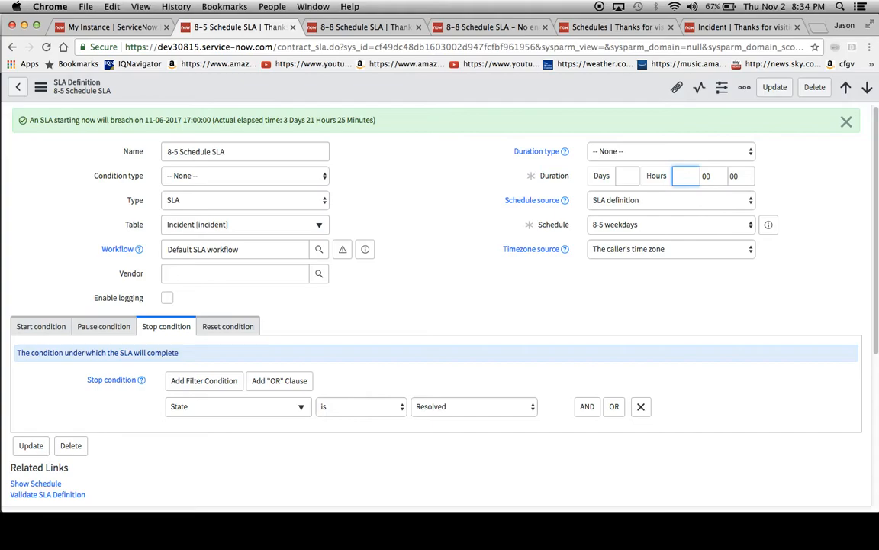
text(90)
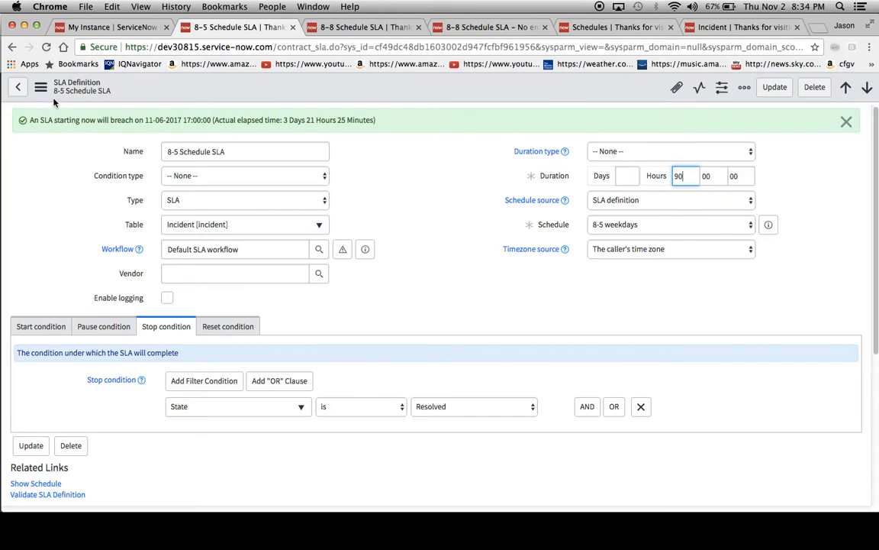
click(41, 87)
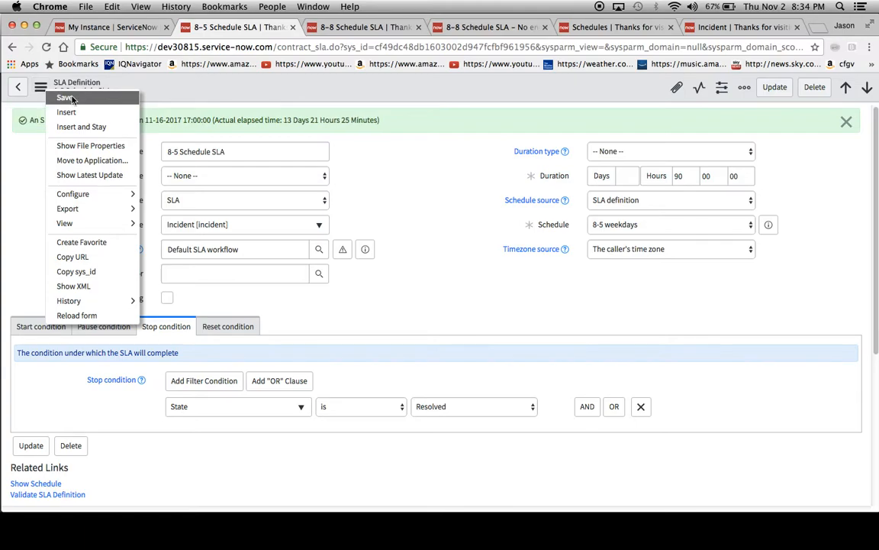
click(65, 97)
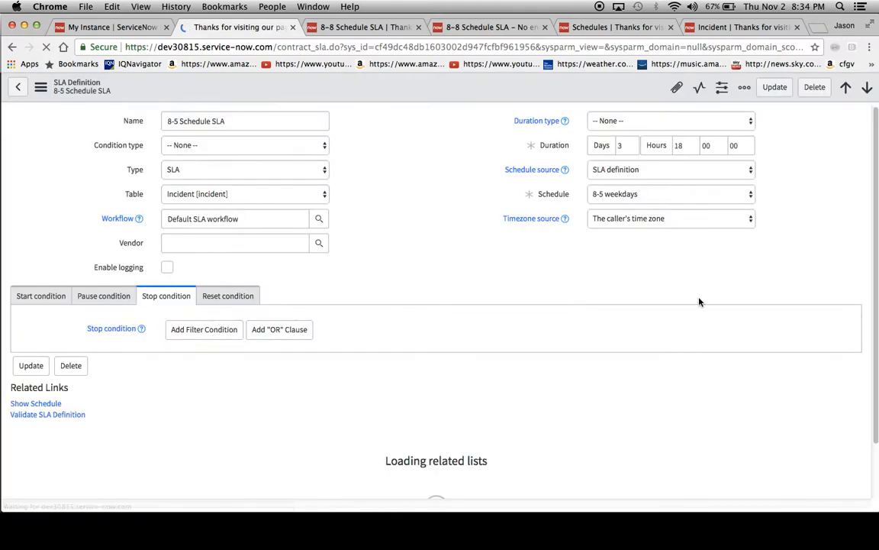
mouse_move(603, 162)
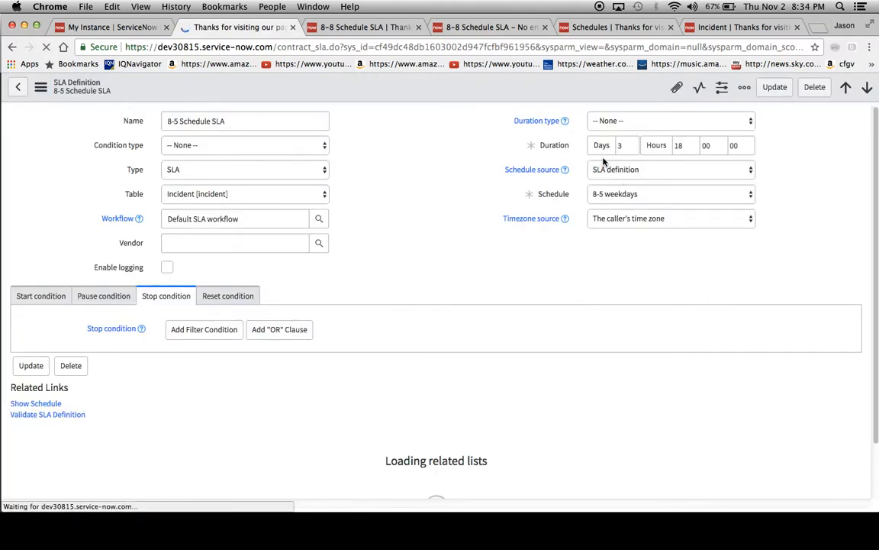
mouse_move(687, 163)
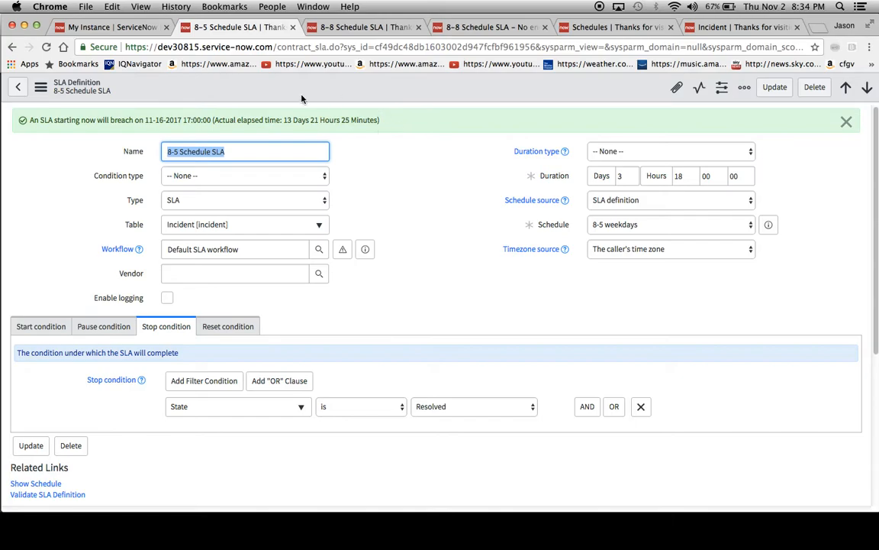
mouse_move(190, 135)
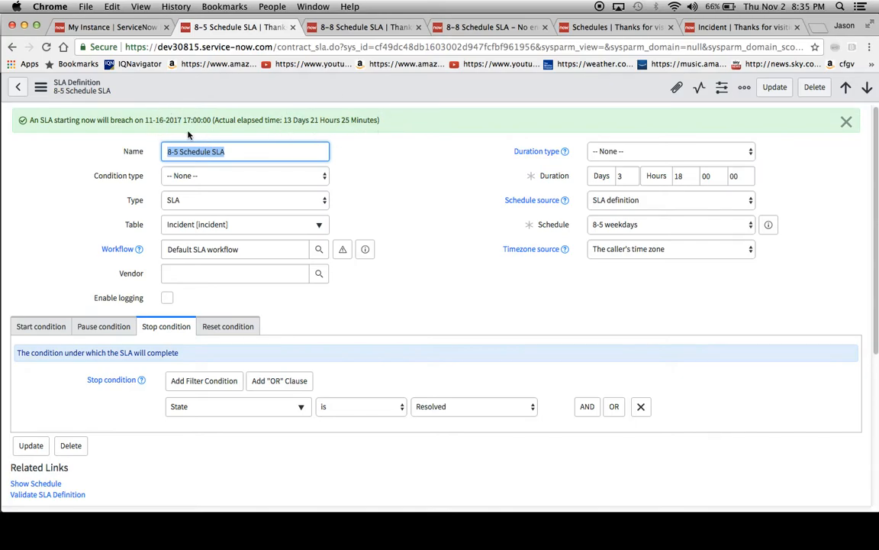
mouse_move(260, 125)
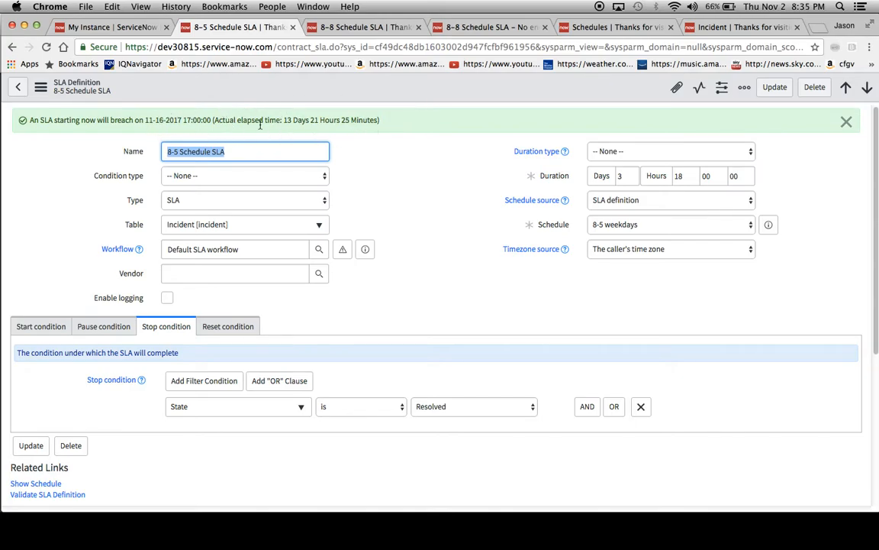
mouse_move(377, 123)
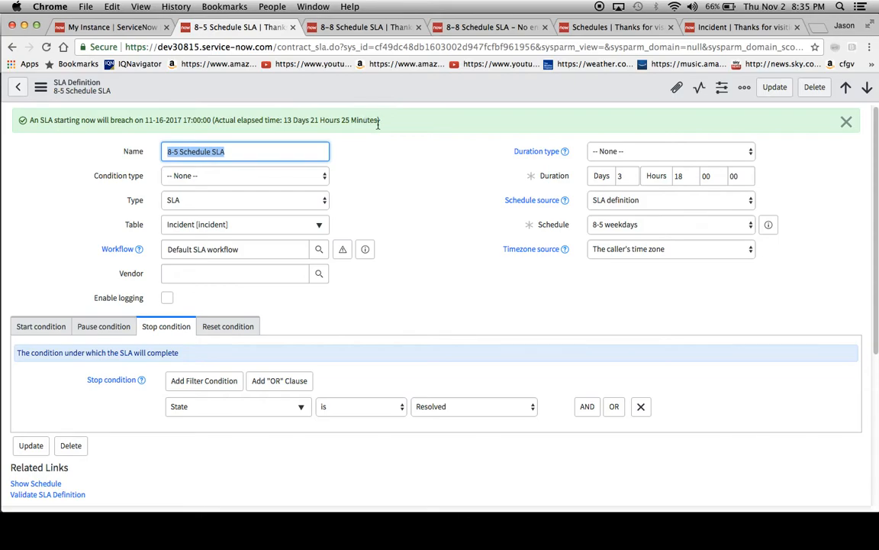
mouse_move(324, 120)
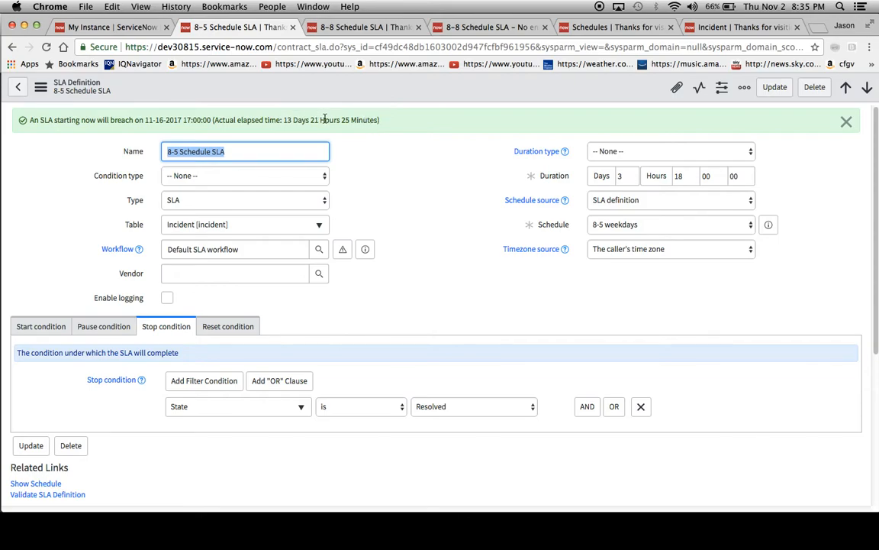
mouse_move(400, 131)
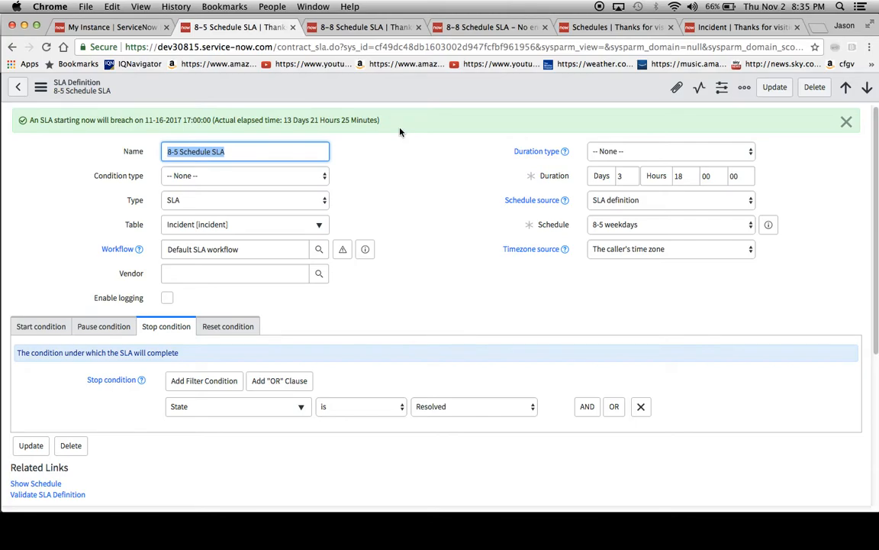
mouse_move(40, 326)
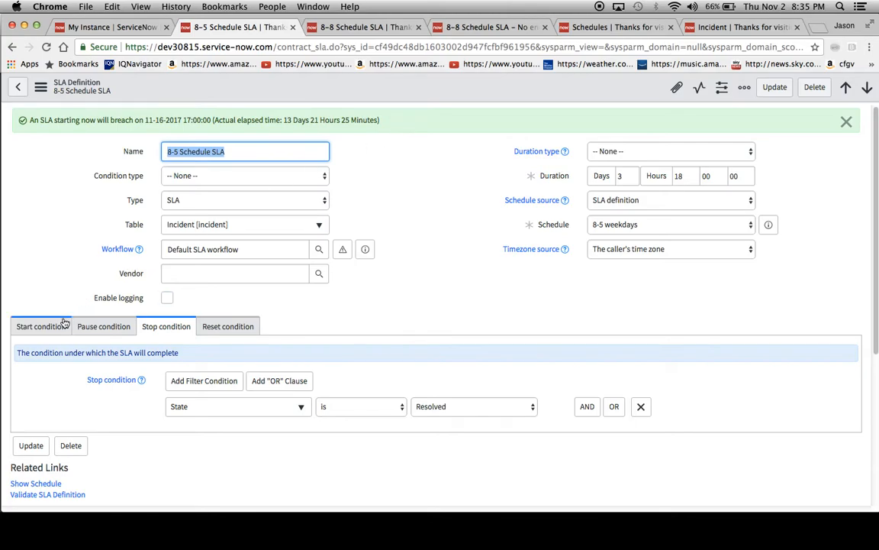
Show the start conditions: assignment group Golden Parachute and impact 1 - High
click(41, 321)
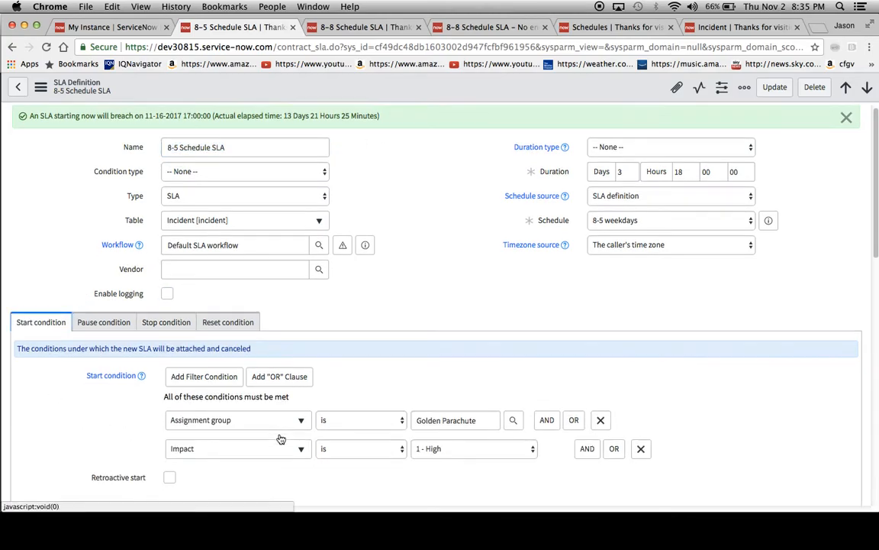
scroll(down, 3)
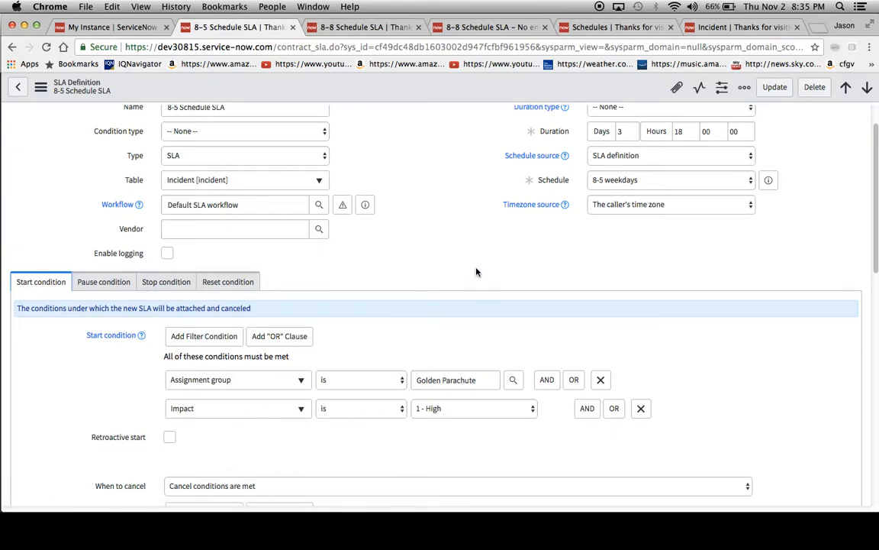
mouse_move(433, 219)
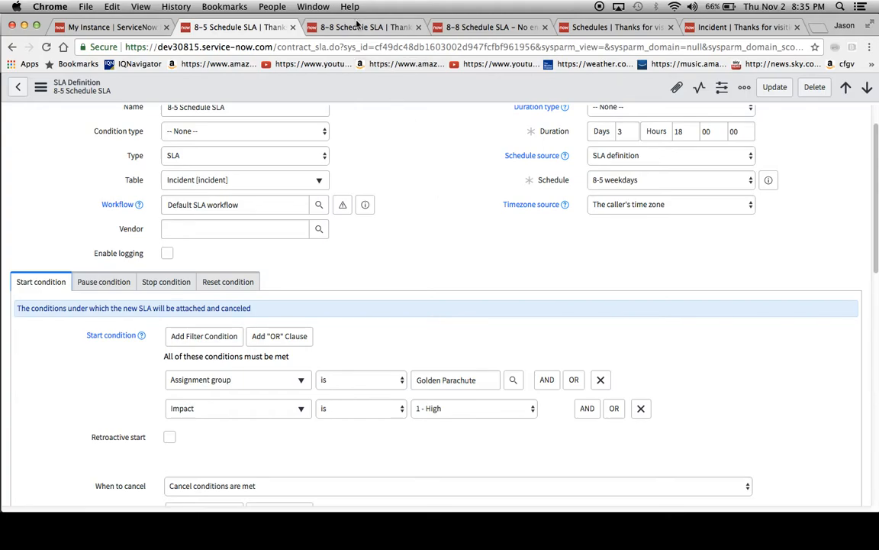
Switch to the 8-8 Schedule SLA and jot '10 business days * ... 50' in the Vendor field
click(358, 27)
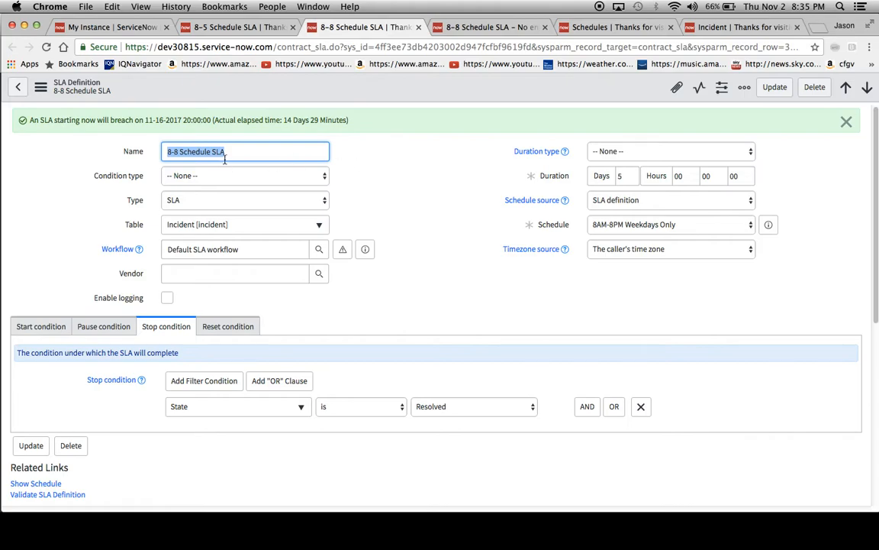
mouse_move(580, 223)
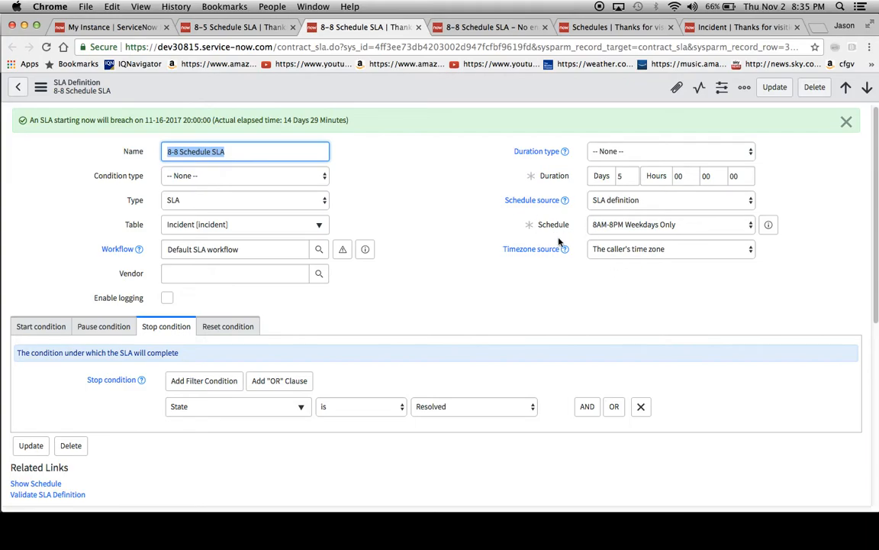
mouse_move(619, 237)
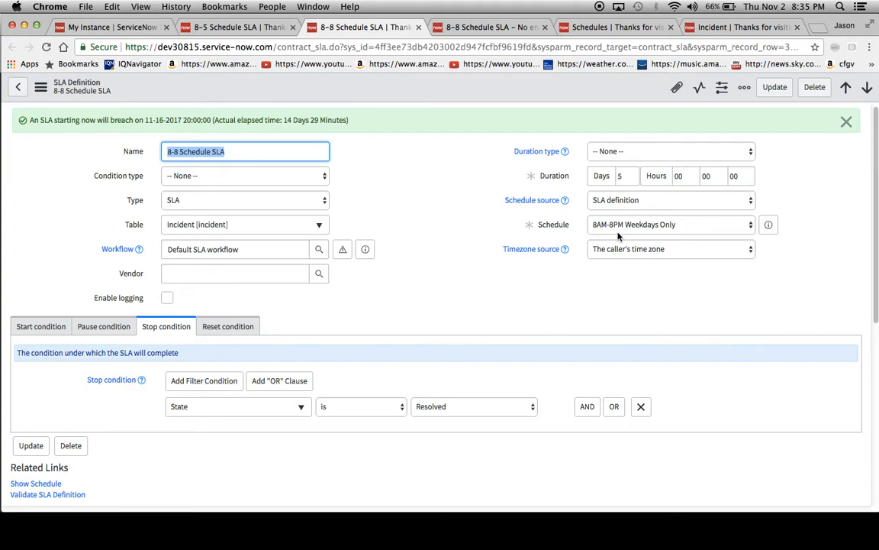
mouse_move(588, 172)
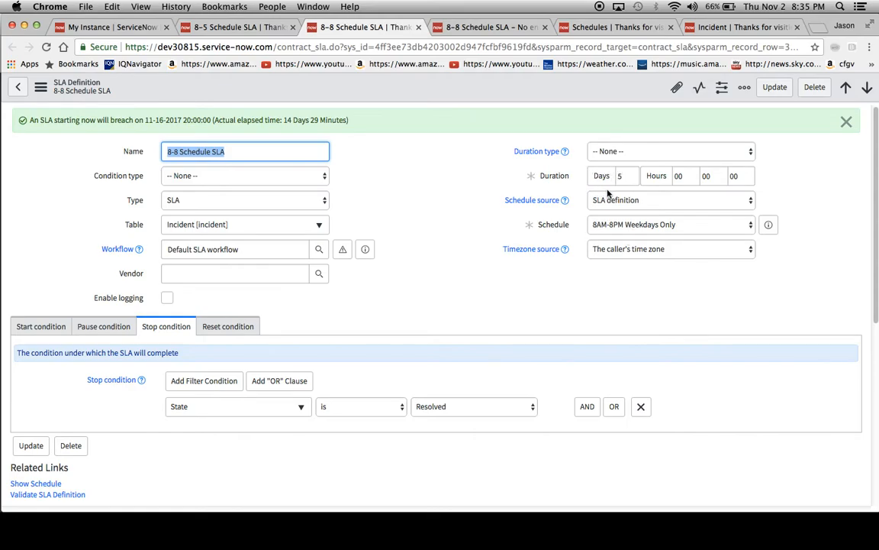
click(234, 273)
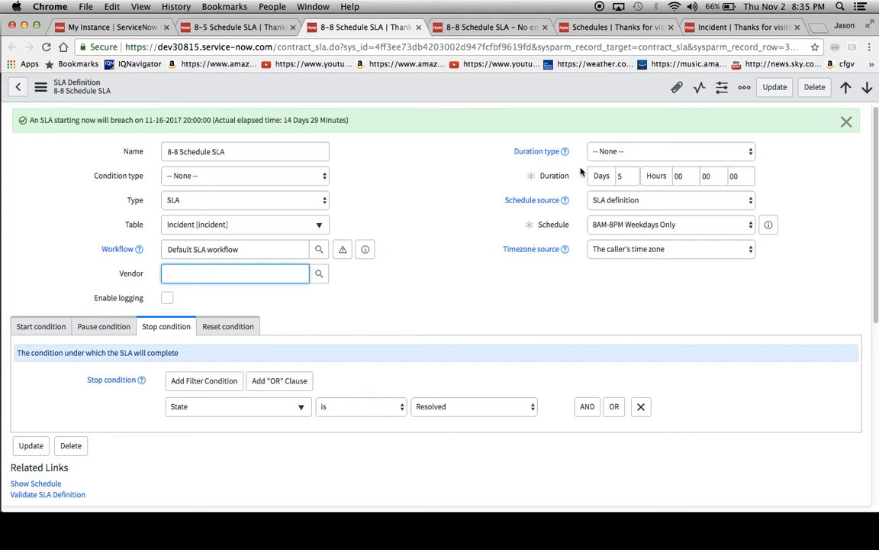
mouse_move(250, 304)
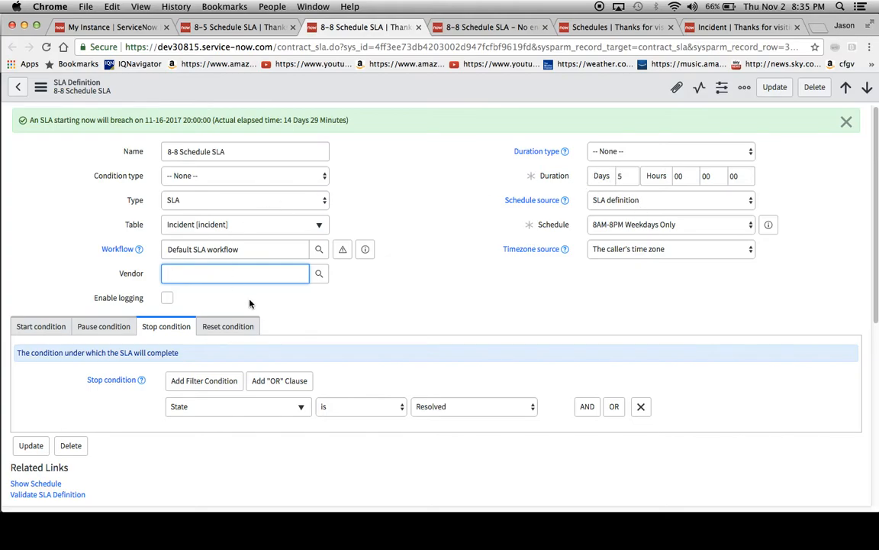
text(10 bu)
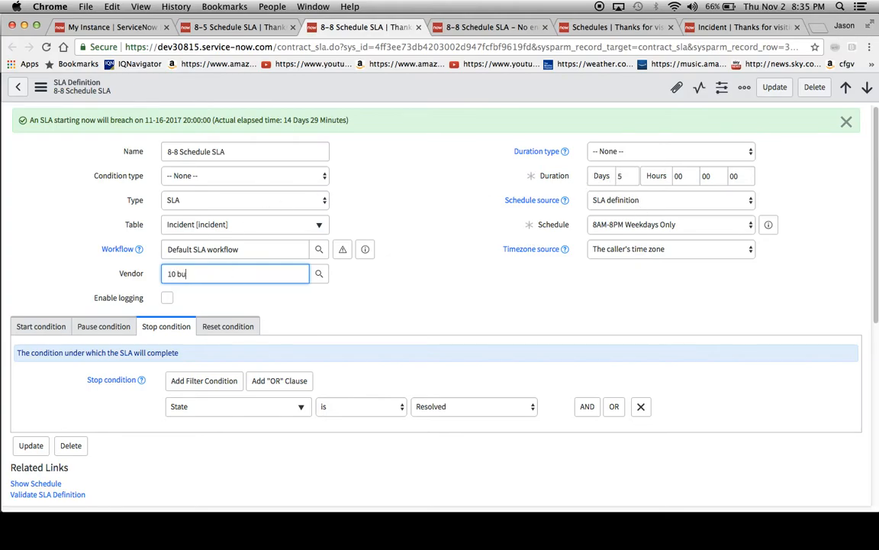
text(siness days)
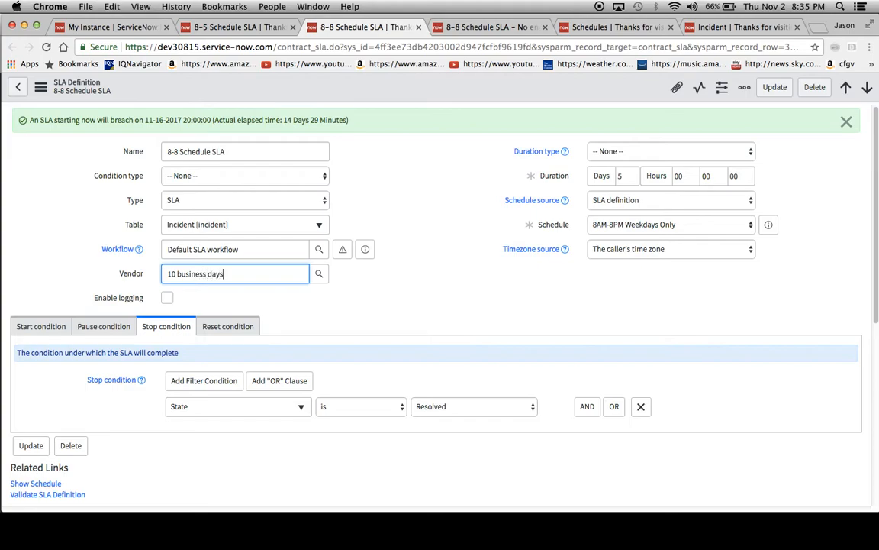
text(*)
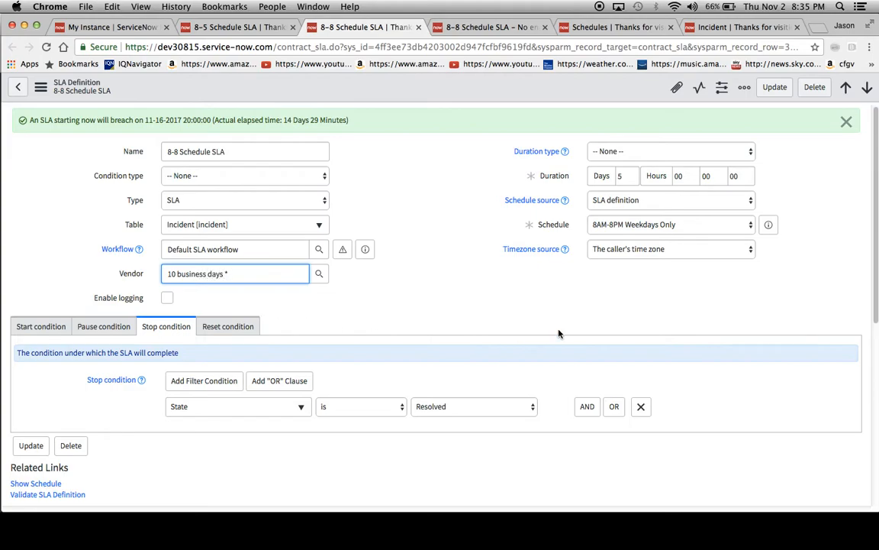
mouse_move(424, 300)
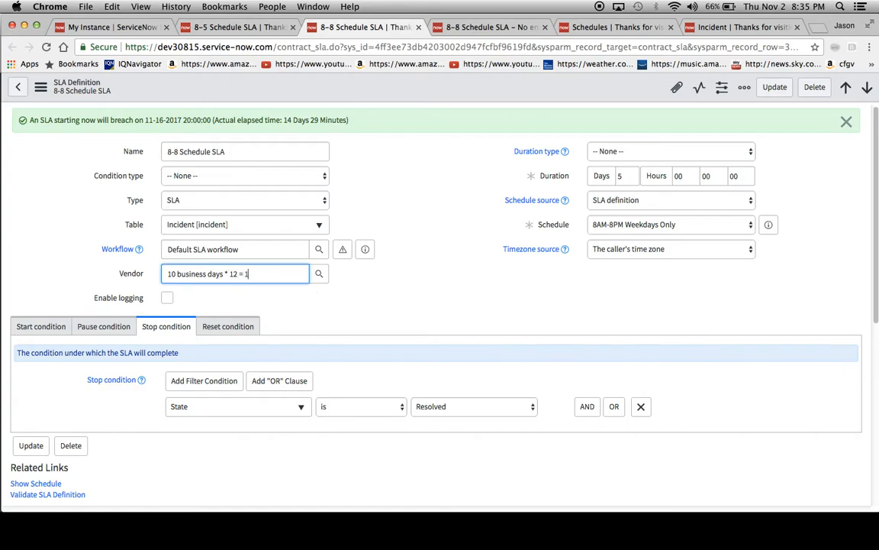
text(50)
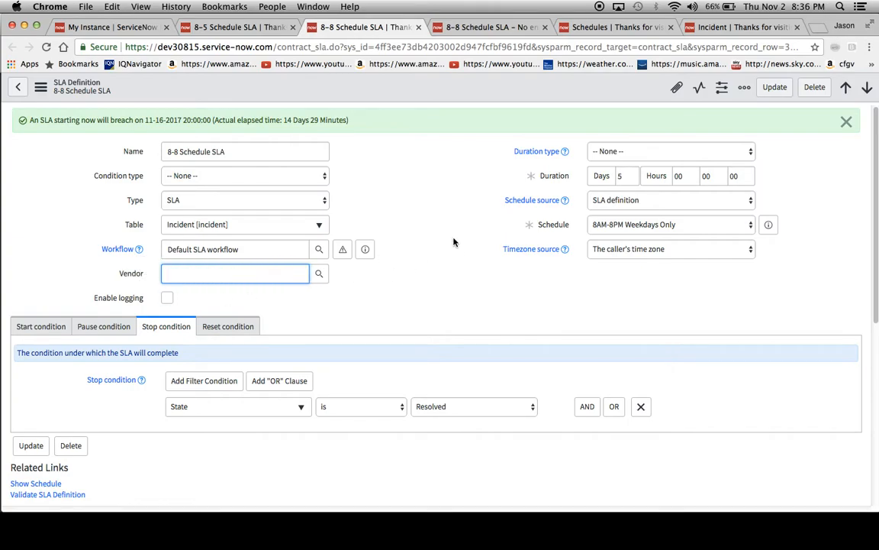
mouse_move(539, 239)
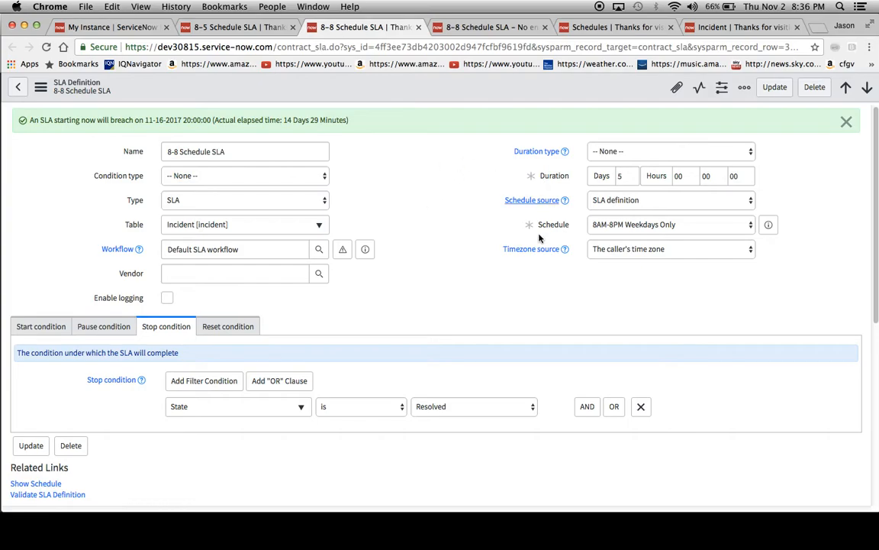
Show the 8-8 Schedule SLA's start conditions: Golden Parachute group, 1 - High impact
click(40, 326)
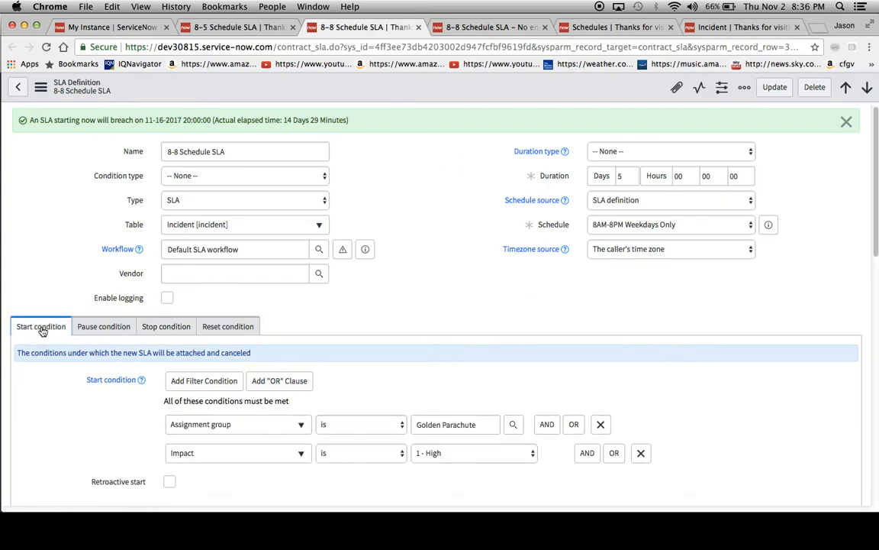
scroll(down, 3)
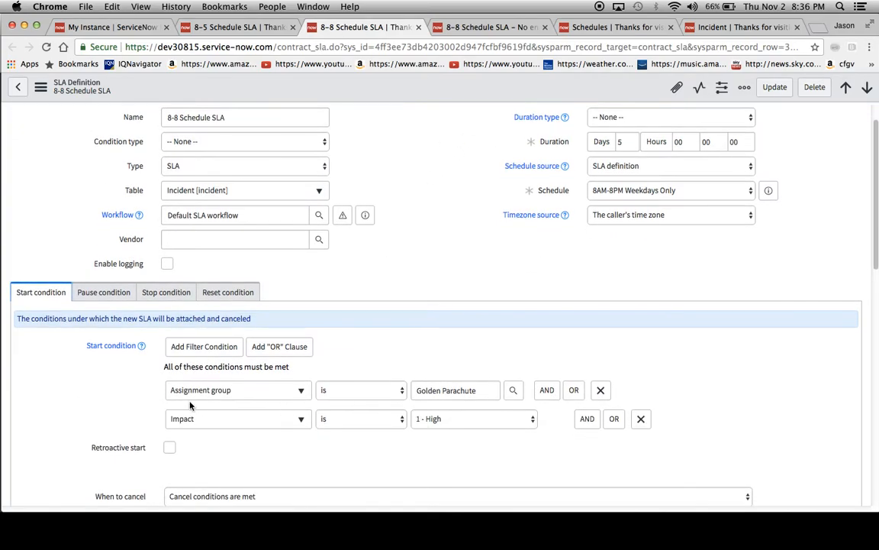
mouse_move(548, 447)
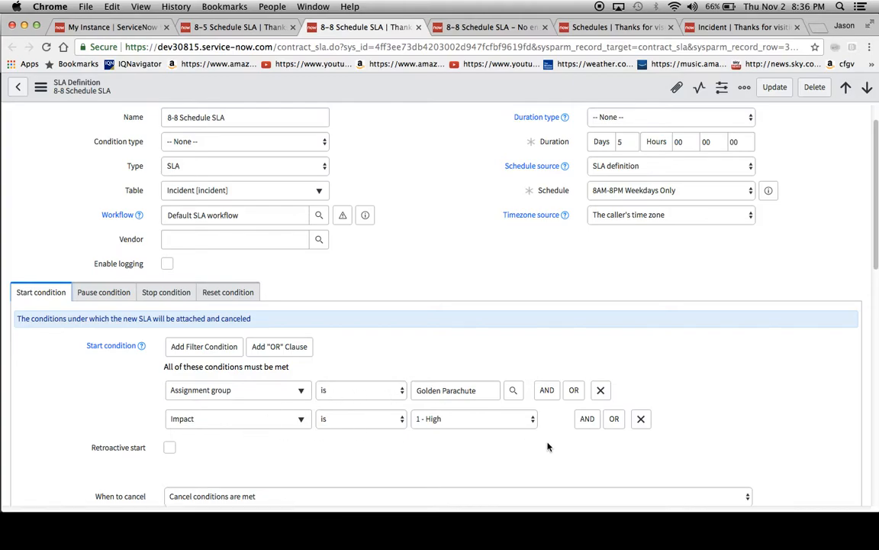
mouse_move(474, 145)
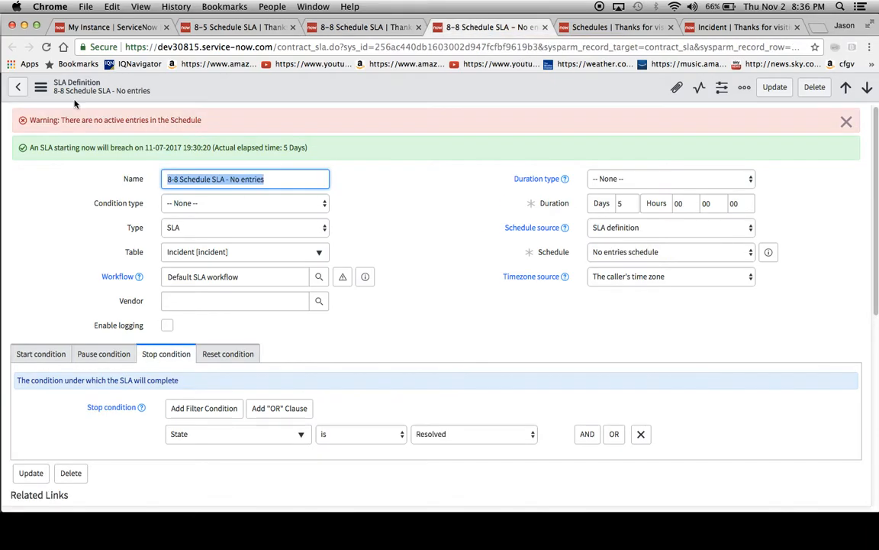
mouse_move(518, 140)
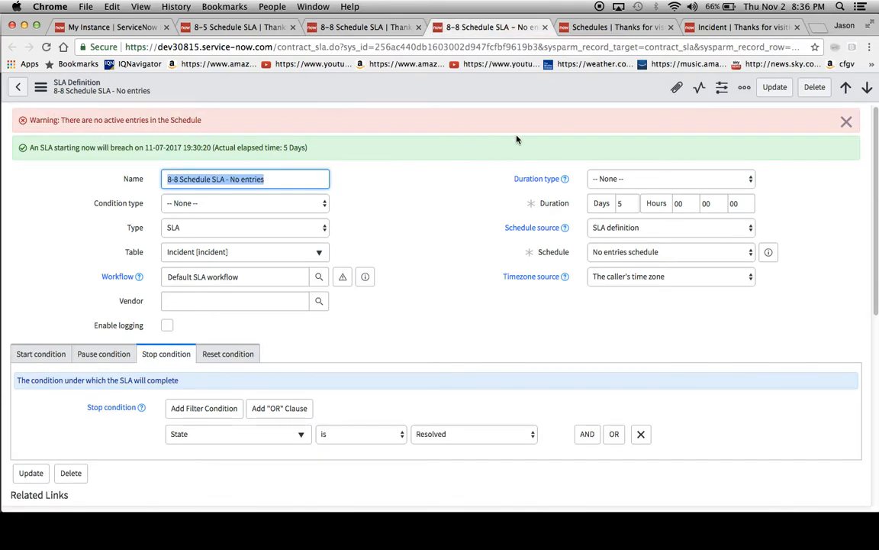
mouse_move(195, 137)
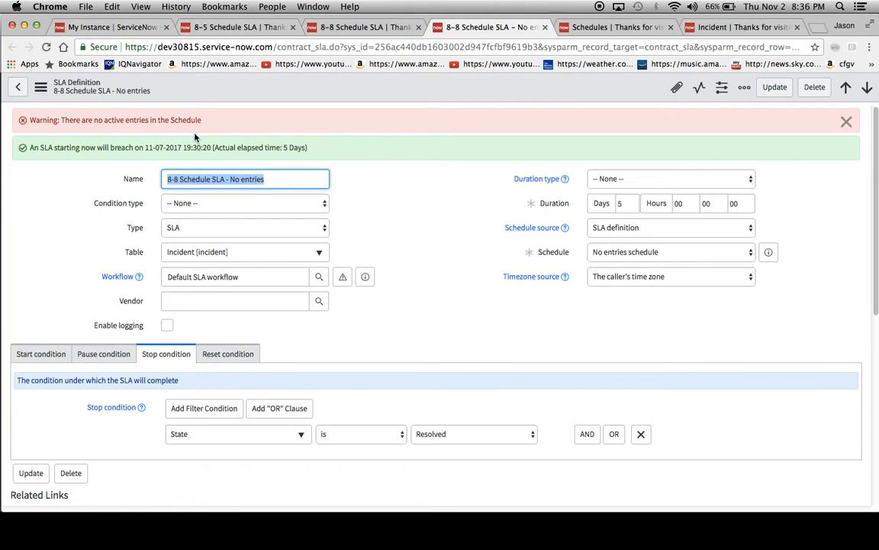
mouse_move(402, 250)
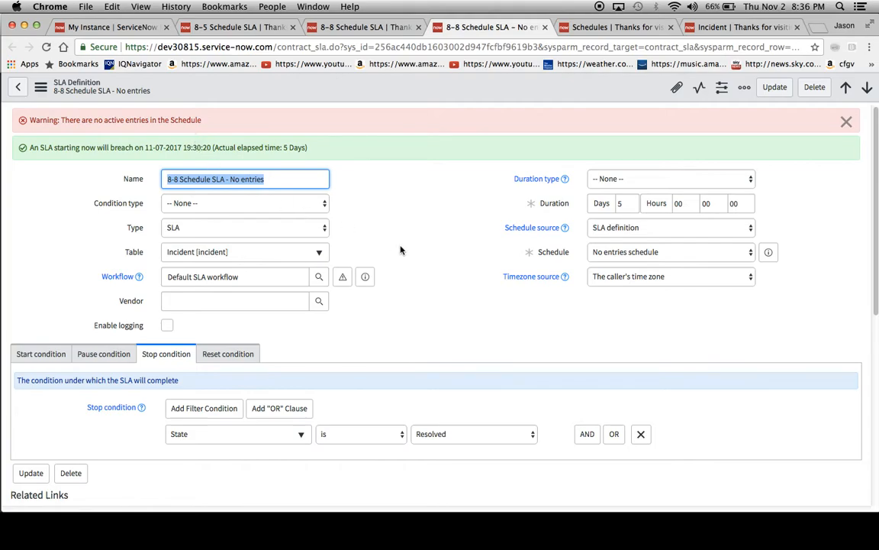
mouse_move(501, 277)
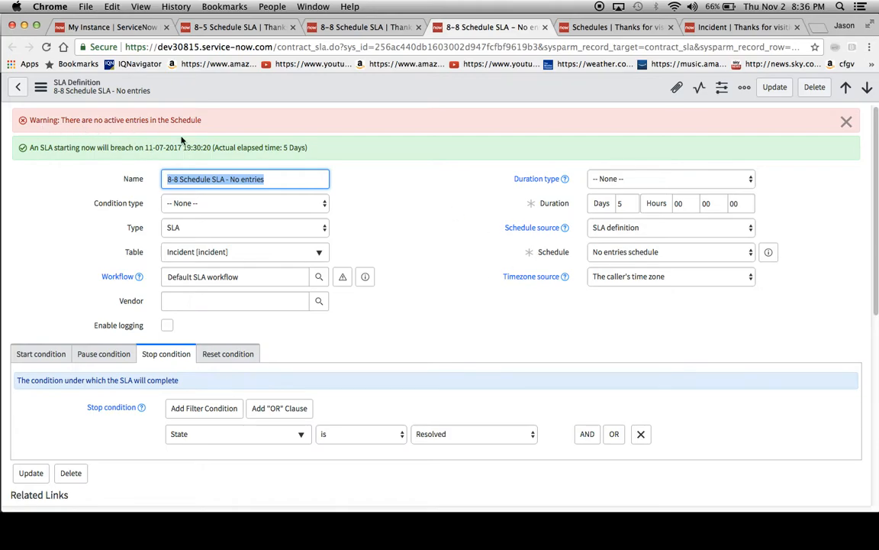
mouse_move(374, 137)
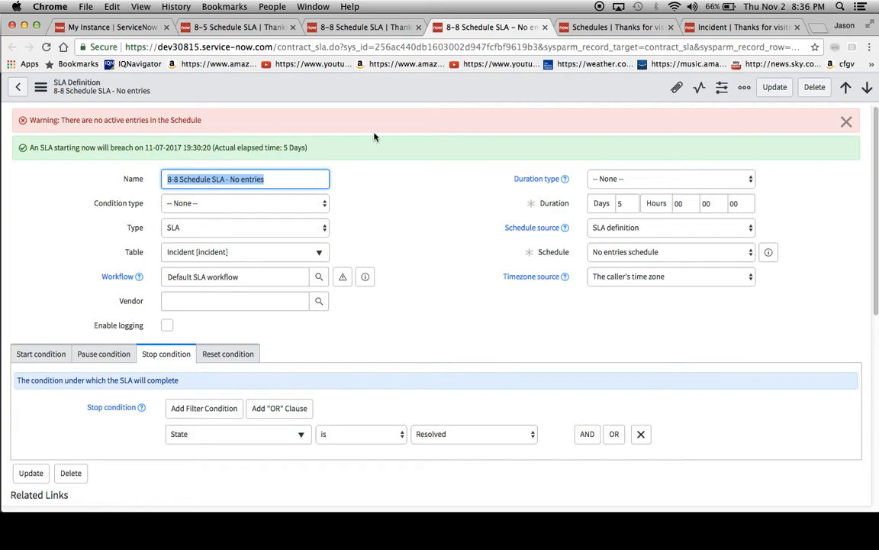
mouse_move(482, 136)
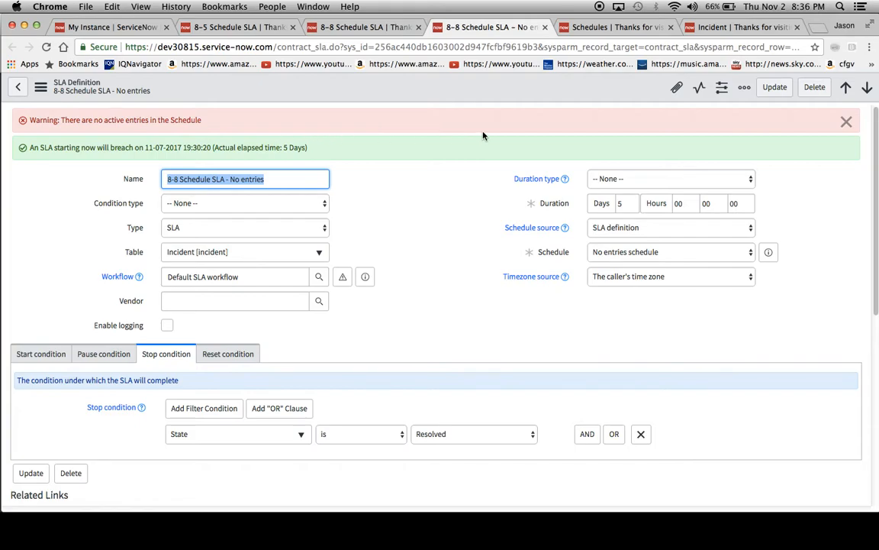
mouse_move(647, 221)
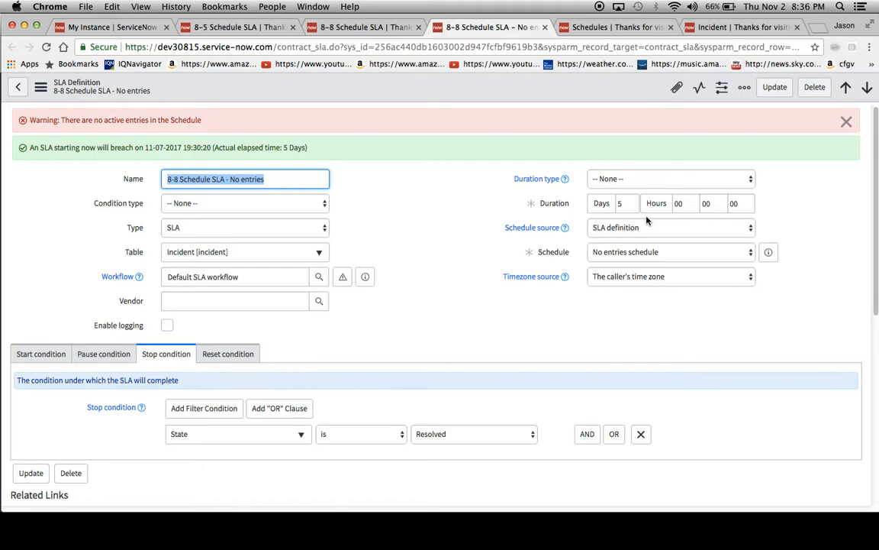
Set Schedule source to No schedule, then back to SLA definition
click(670, 252)
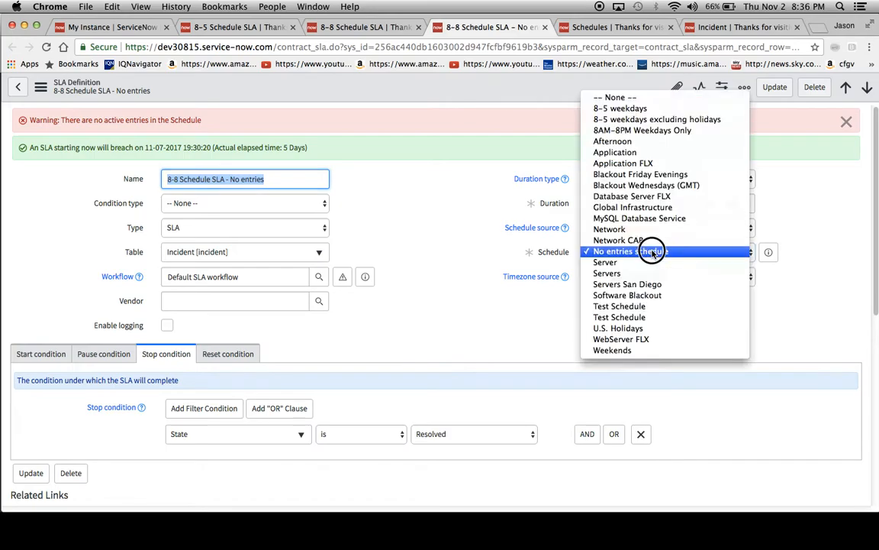
mouse_move(640, 99)
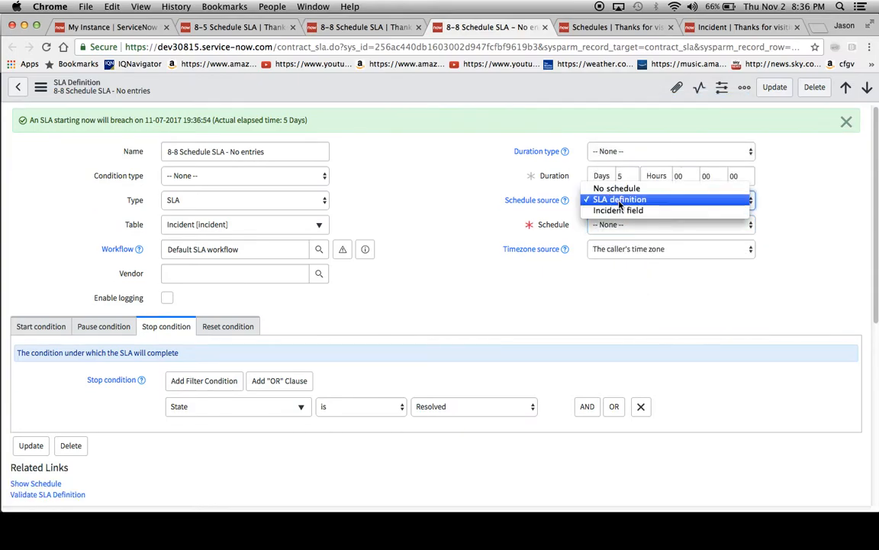
click(617, 188)
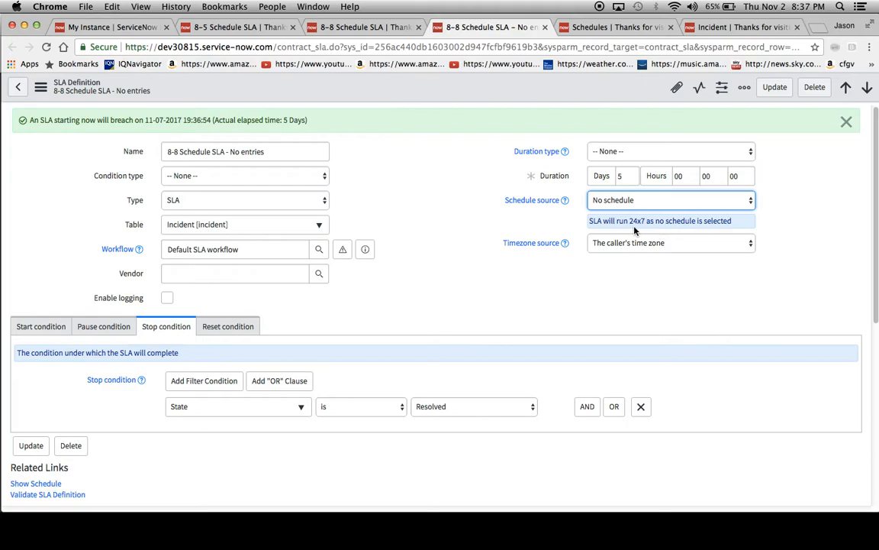
click(670, 199)
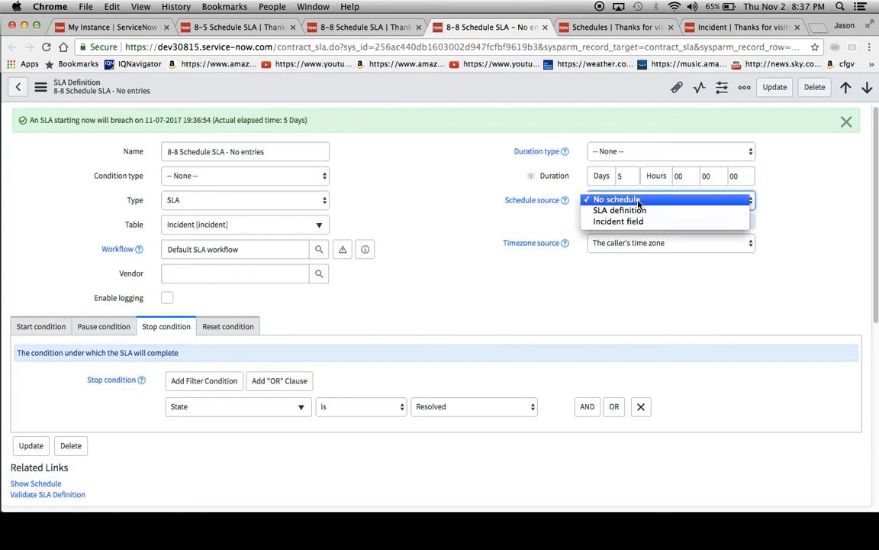
click(619, 210)
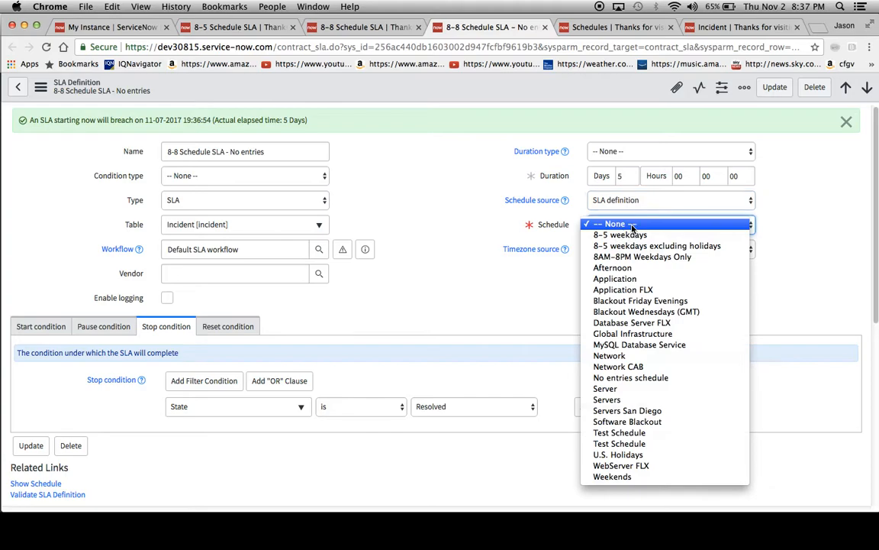
Select the No entries schedule, update the SLA definition and view its start conditions
click(614, 223)
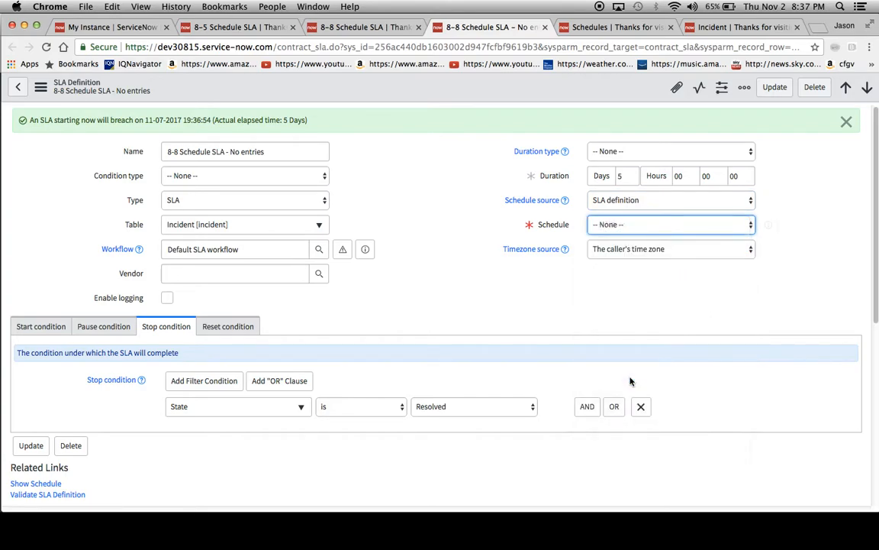
click(671, 224)
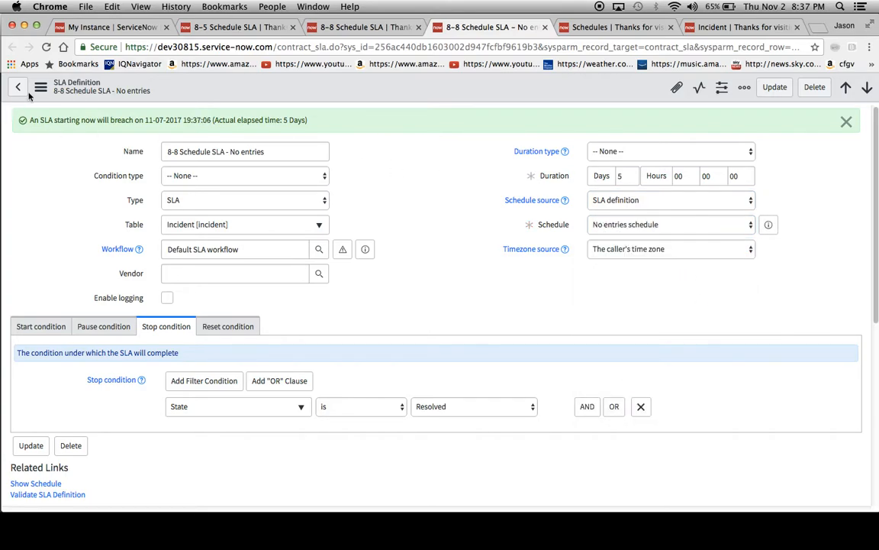
click(845, 121)
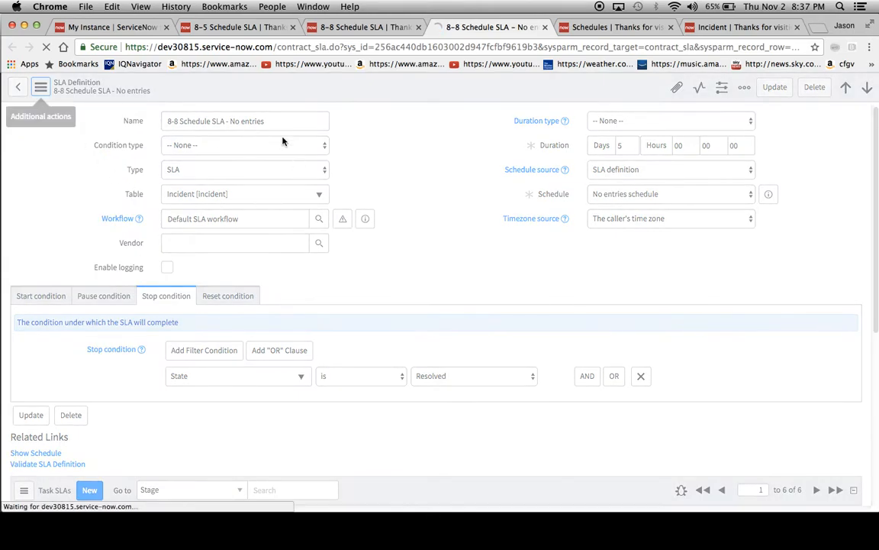
click(41, 296)
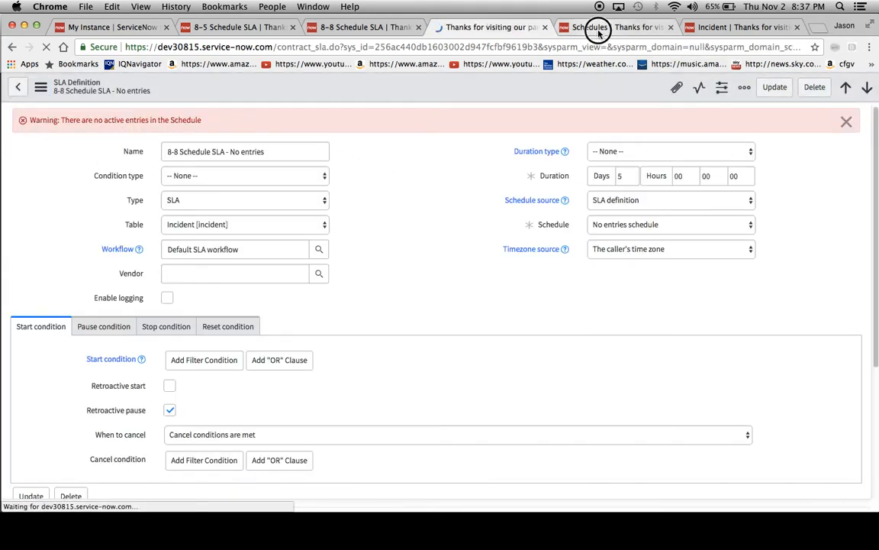
Switch to the Schedules list showing all schedule records
click(590, 28)
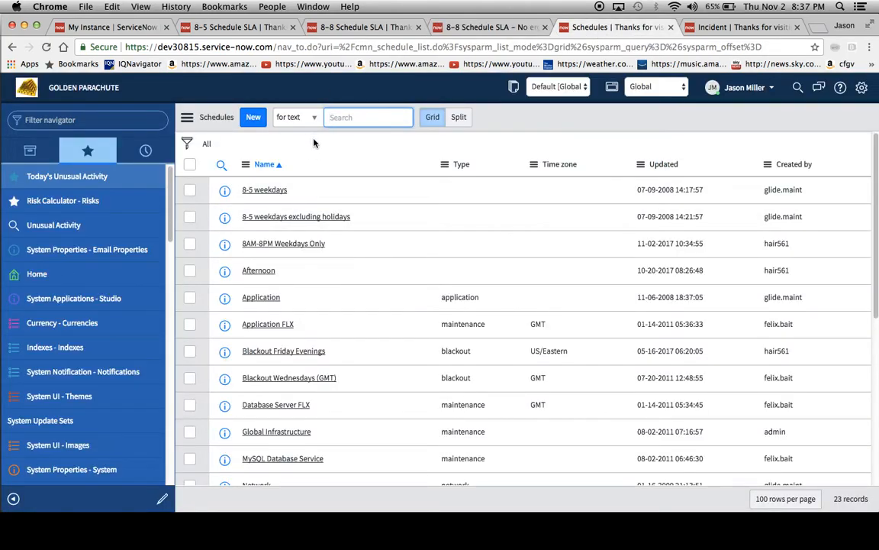
mouse_move(296, 216)
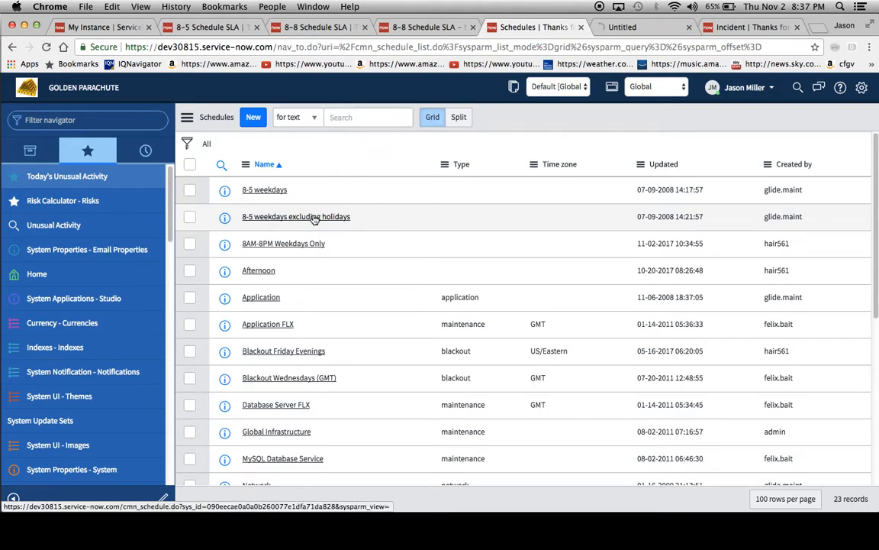
click(295, 216)
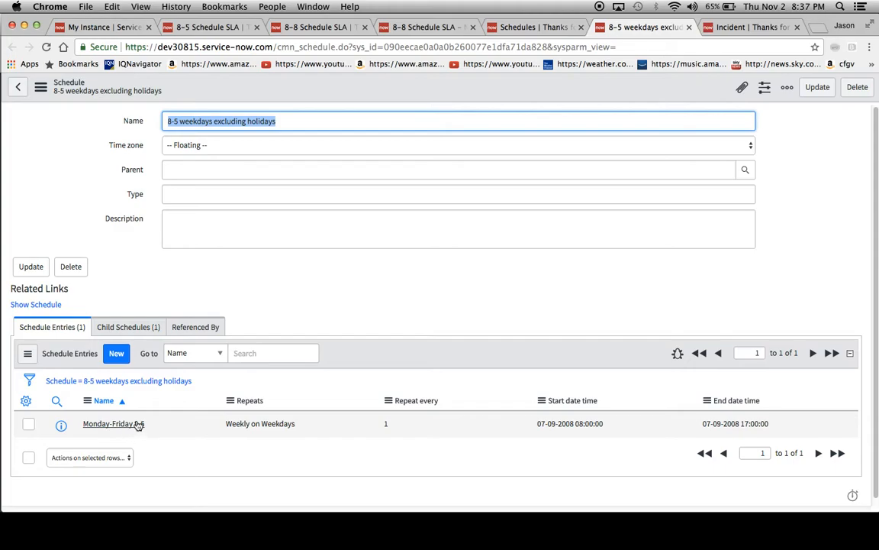
mouse_move(56, 337)
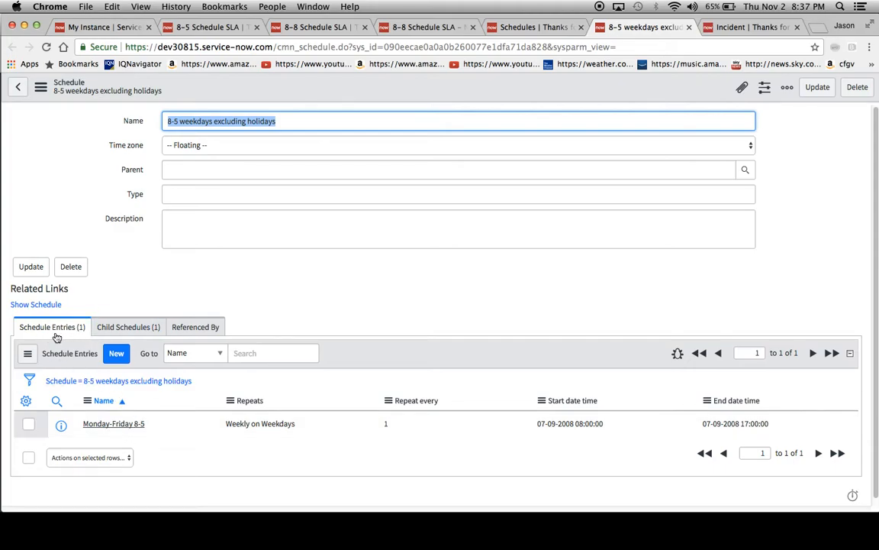
click(123, 327)
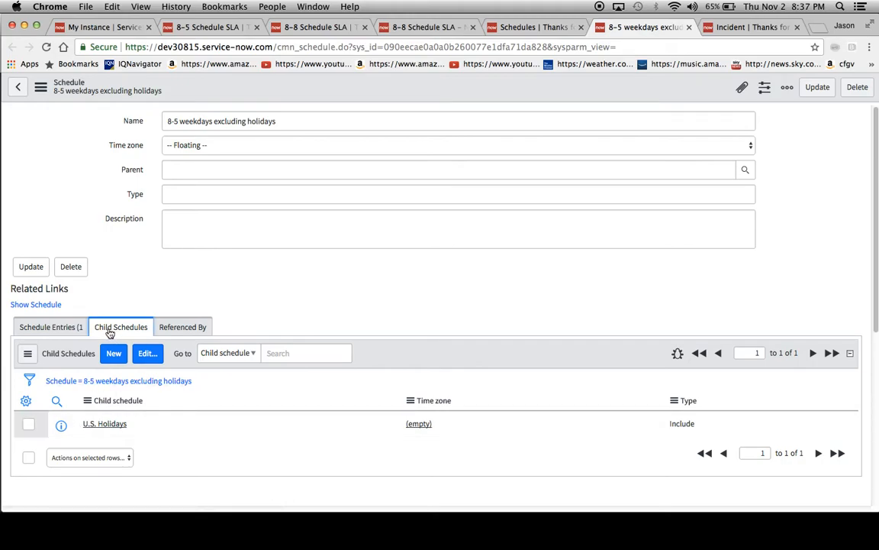
mouse_move(140, 373)
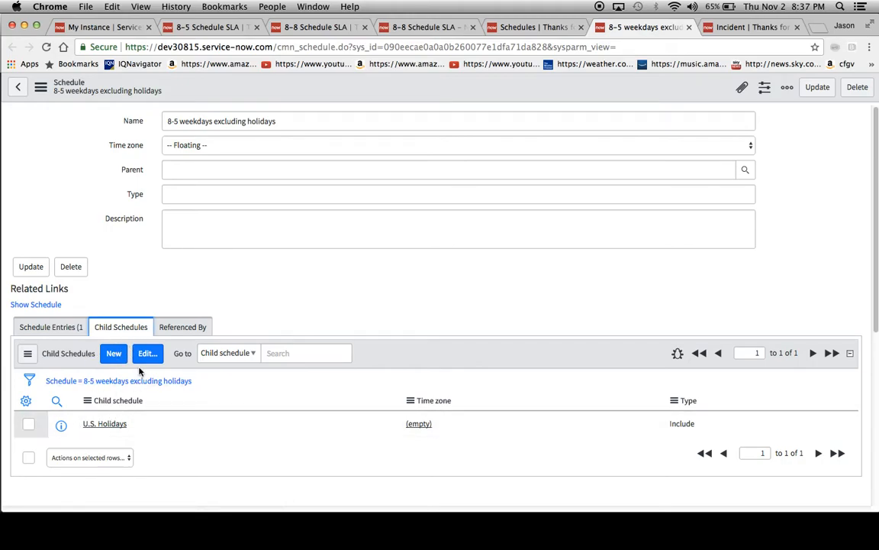
click(50, 327)
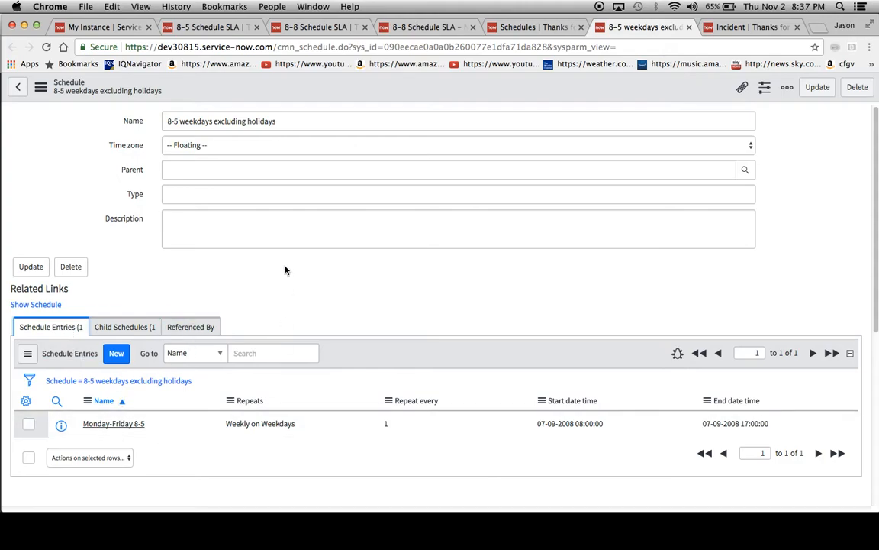
click(18, 86)
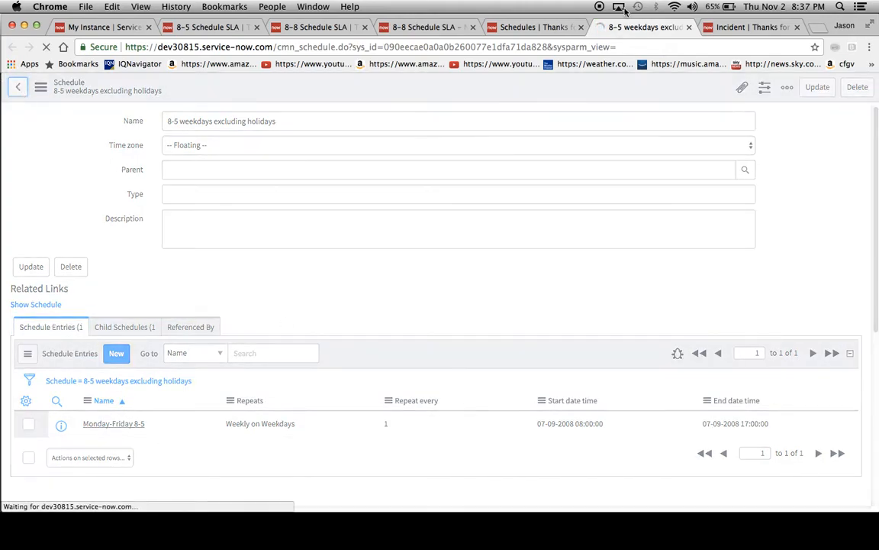
click(535, 27)
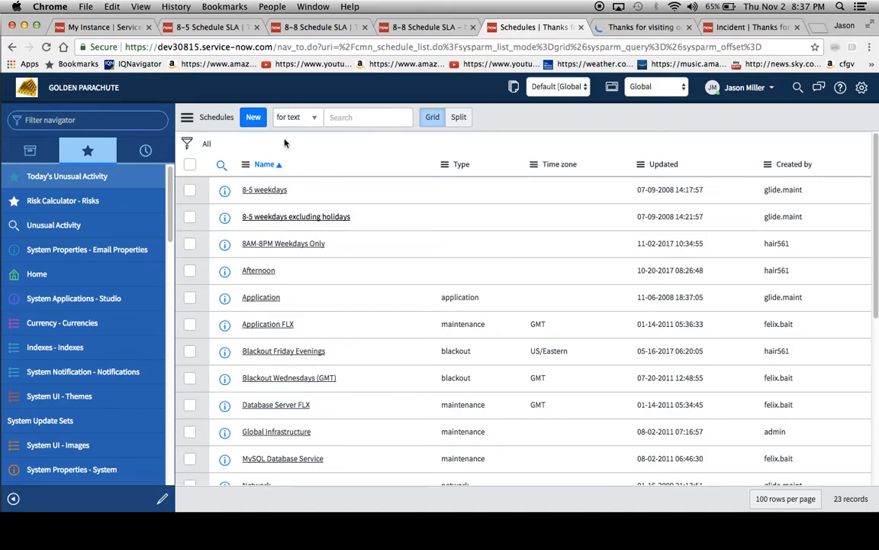
Create a new schedule named 'Test Schedule' and save it with no entries yet
click(253, 117)
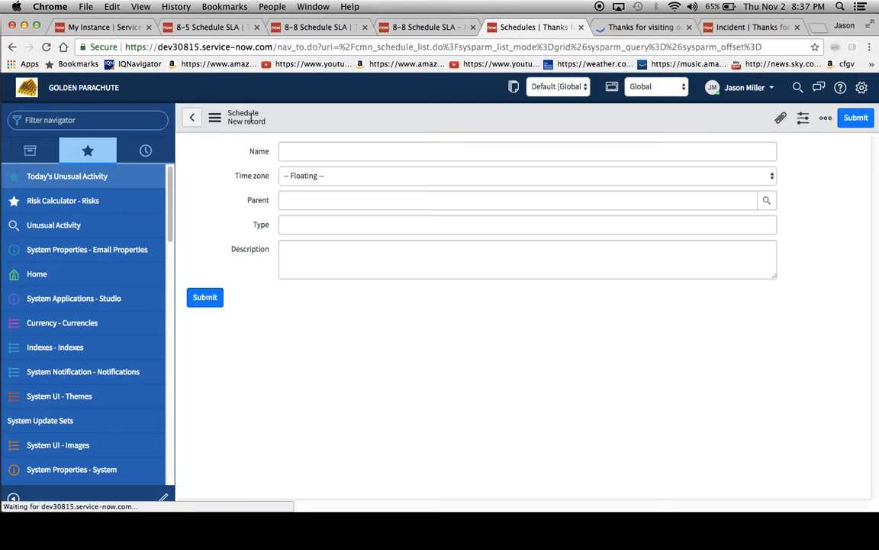
click(527, 150)
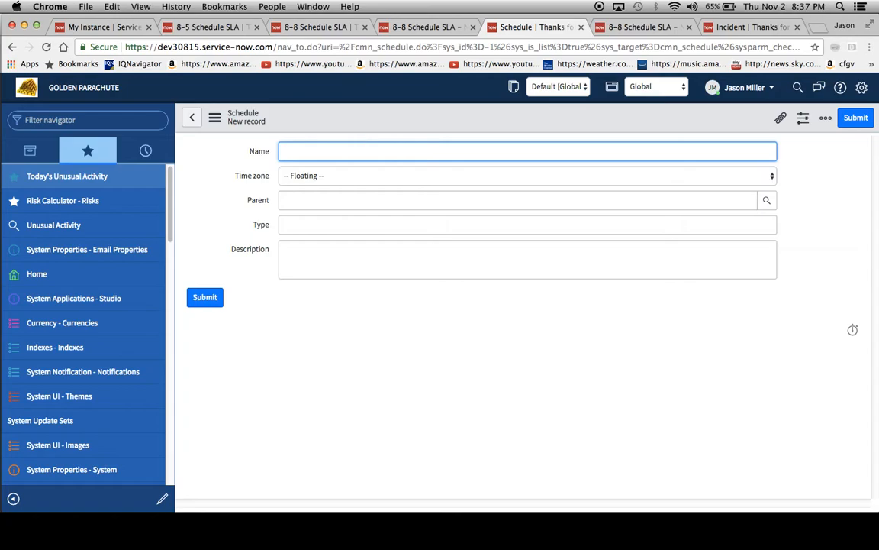
text(Test Schedu)
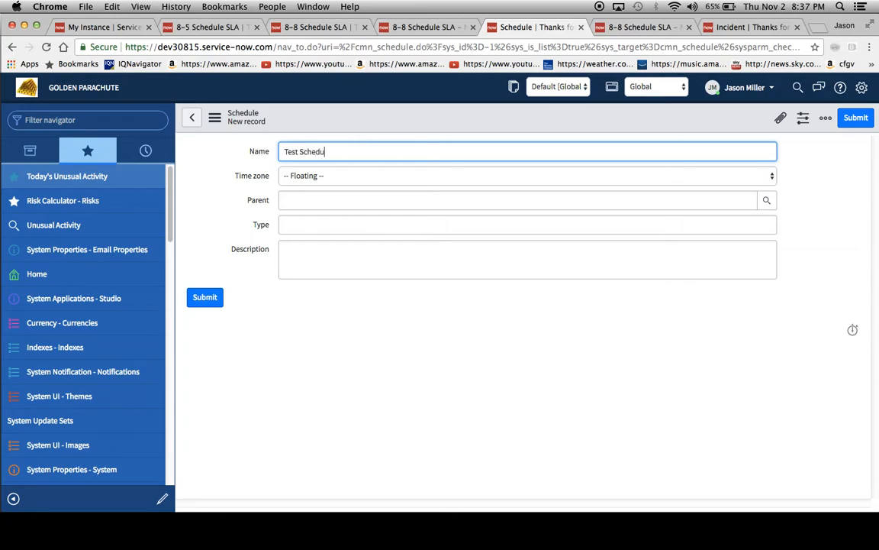
text(le)
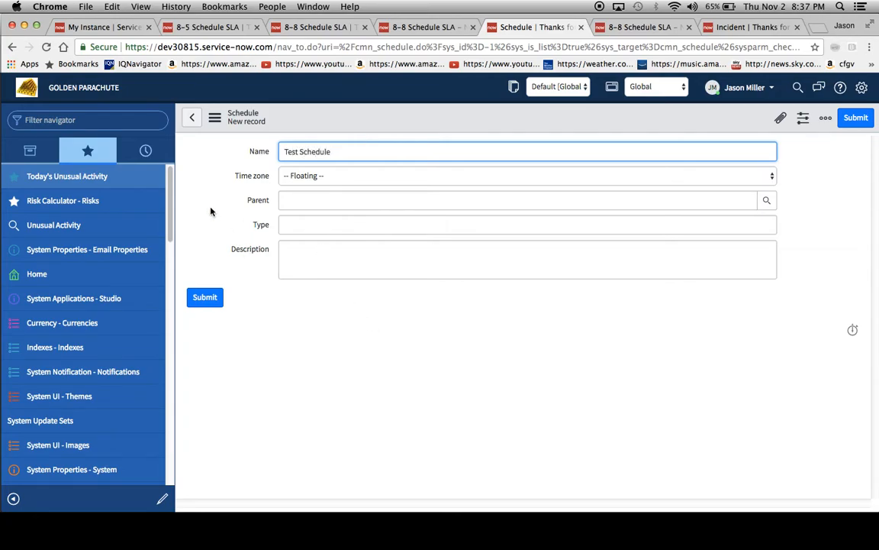
click(215, 116)
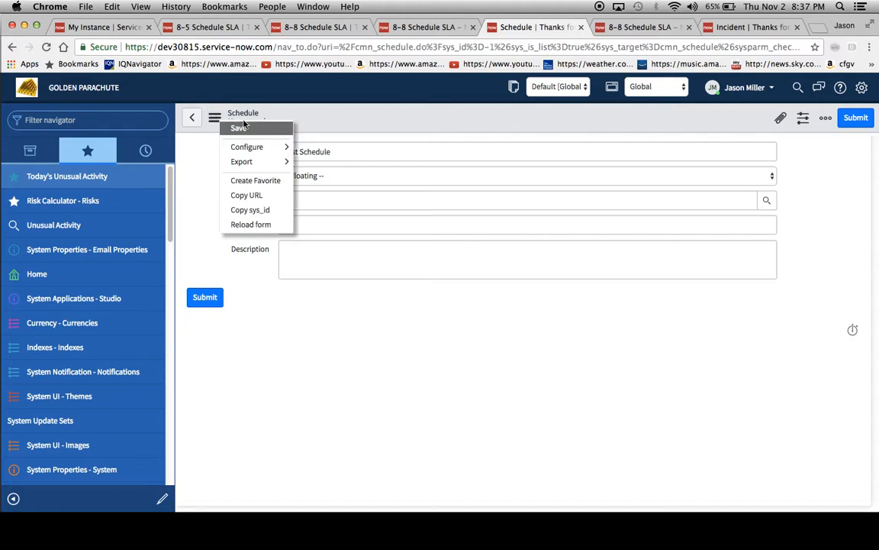
click(239, 127)
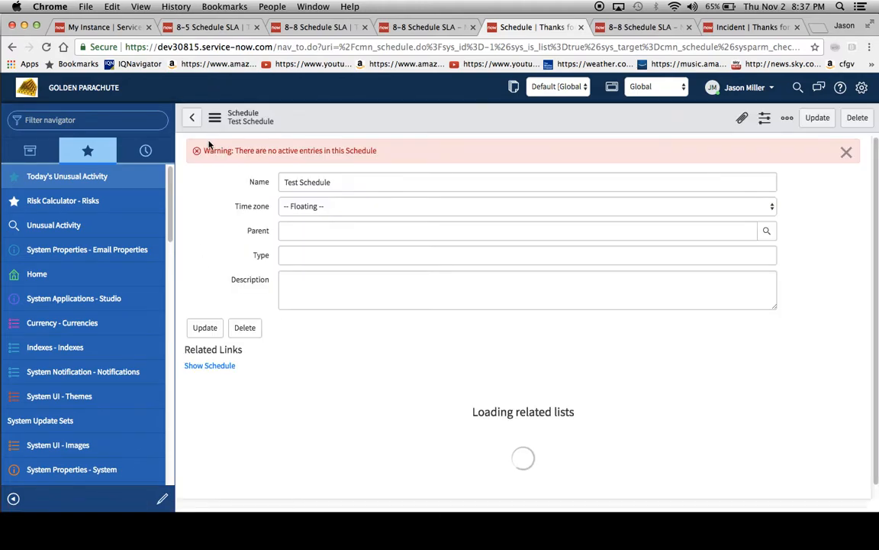
click(528, 182)
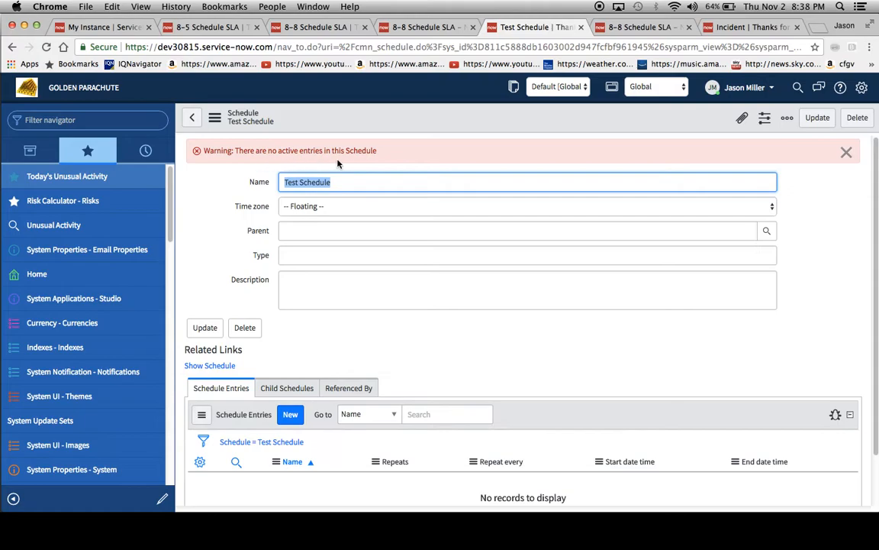
scroll(down, 3)
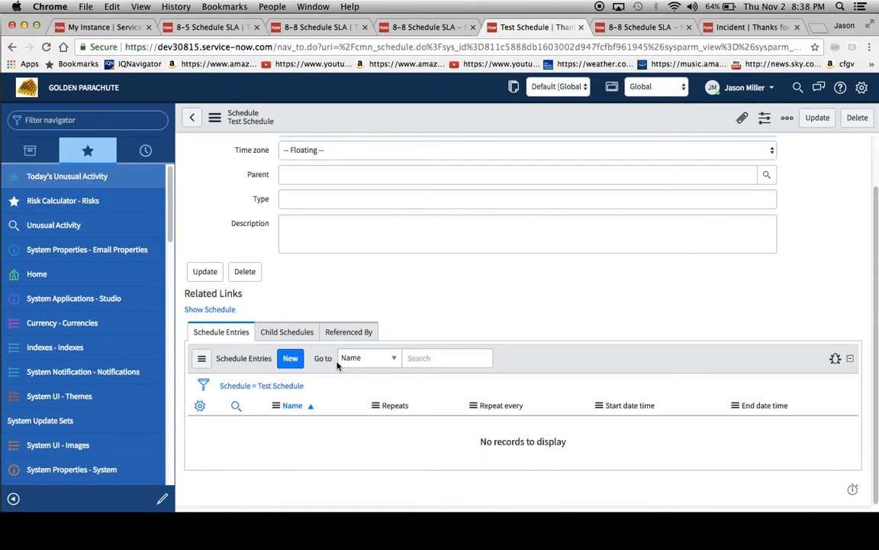
click(290, 358)
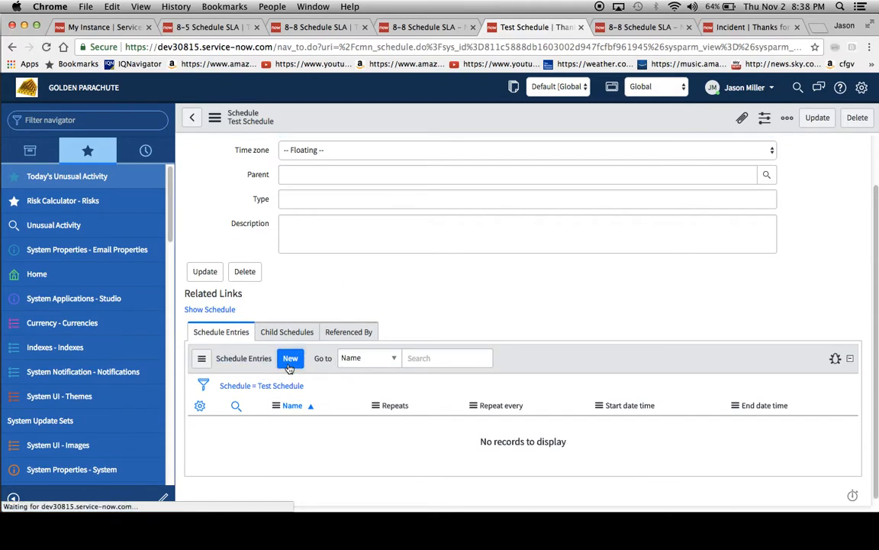
click(290, 358)
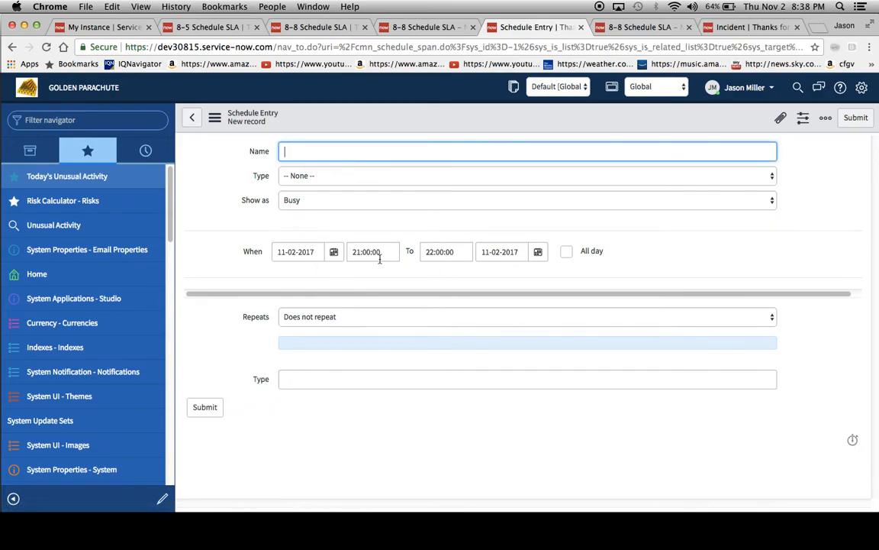
text(T)
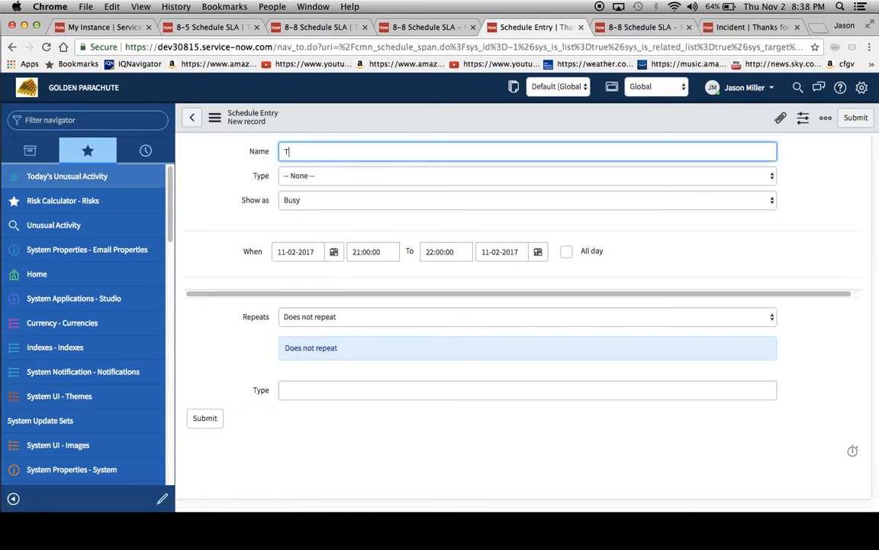
text(Test Schedu)
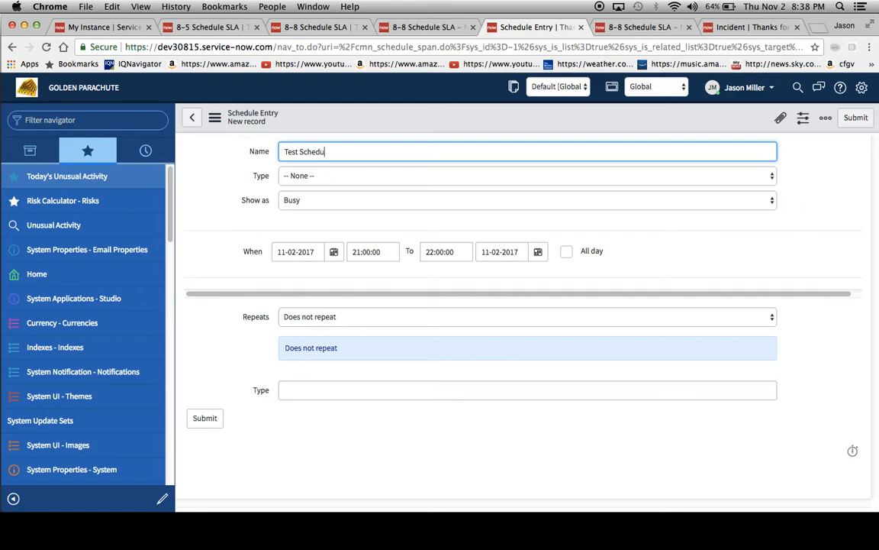
click(527, 175)
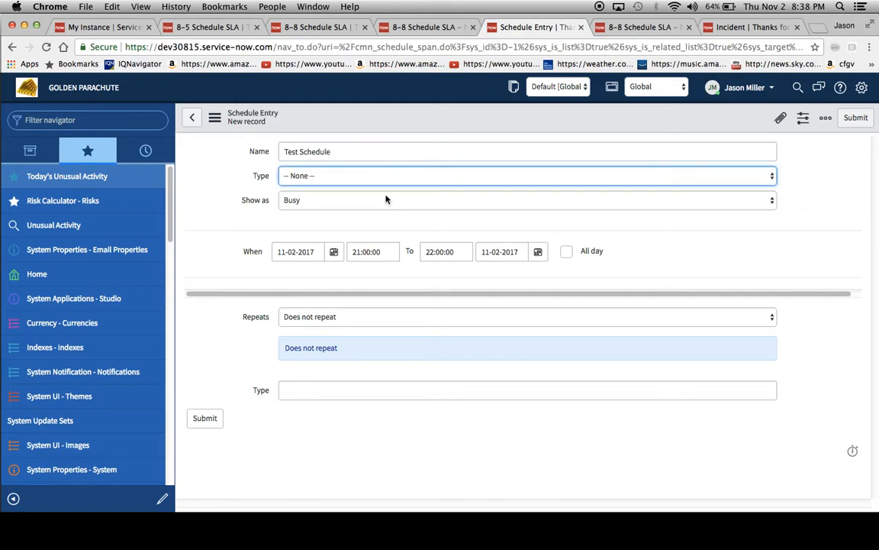
click(525, 176)
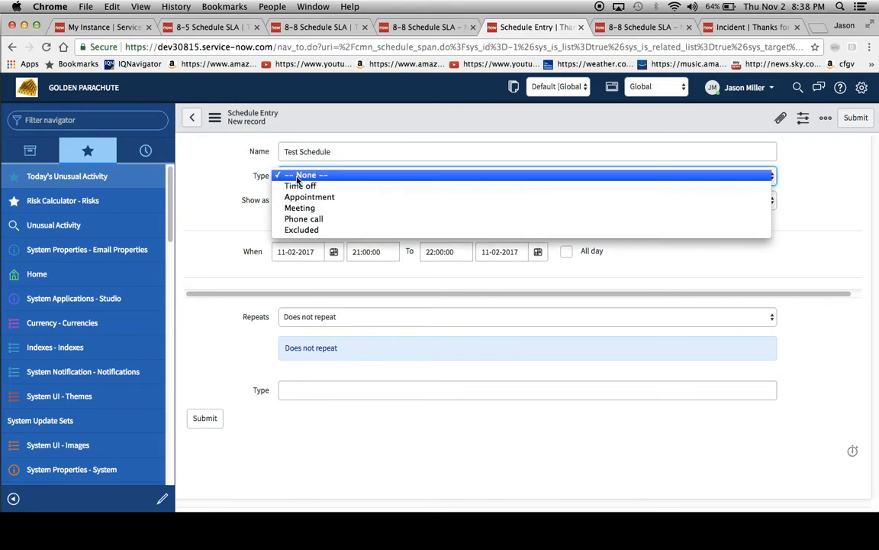
mouse_move(235, 169)
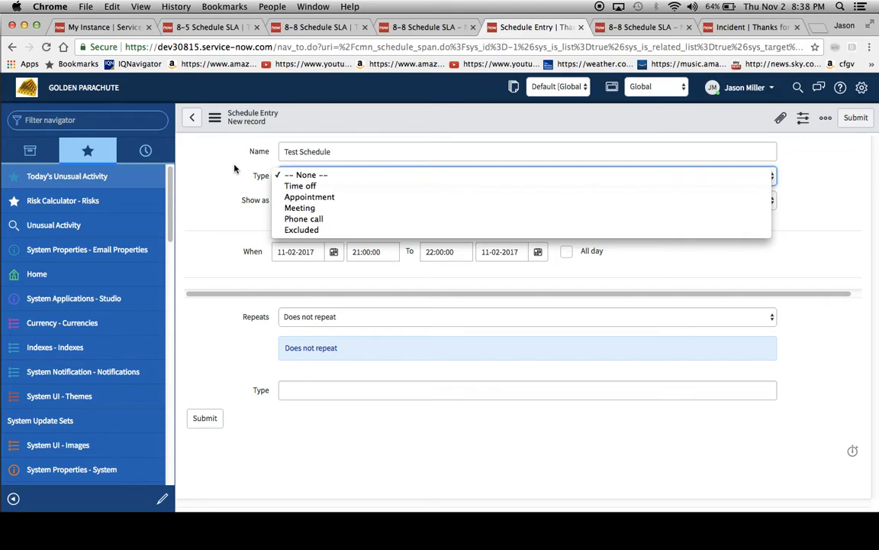
click(305, 175)
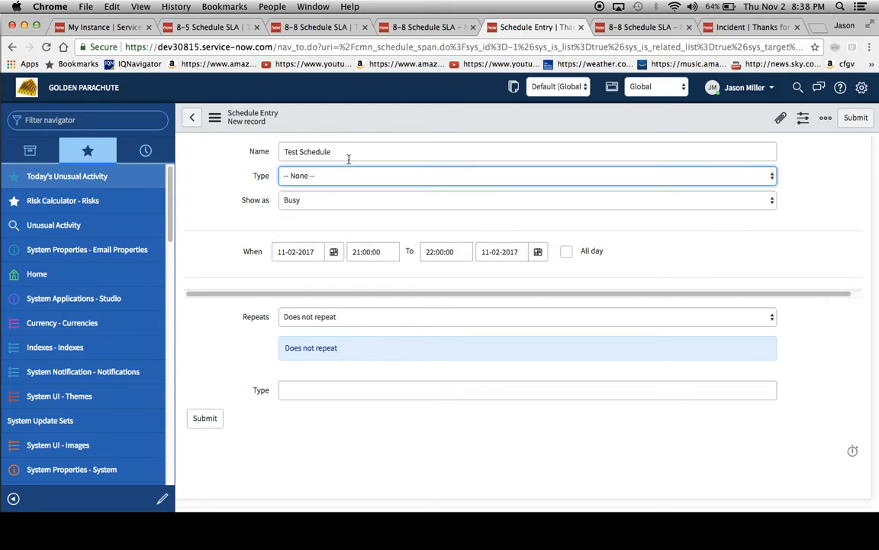
click(527, 176)
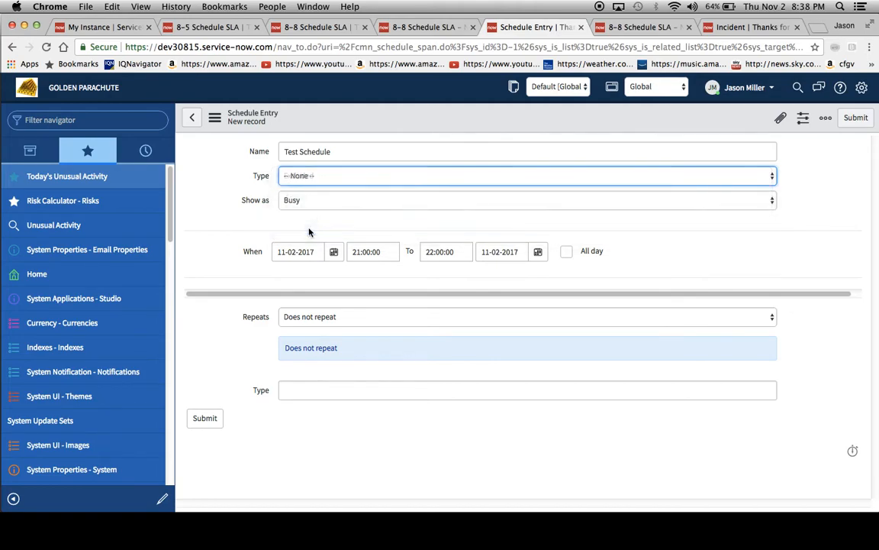
click(526, 175)
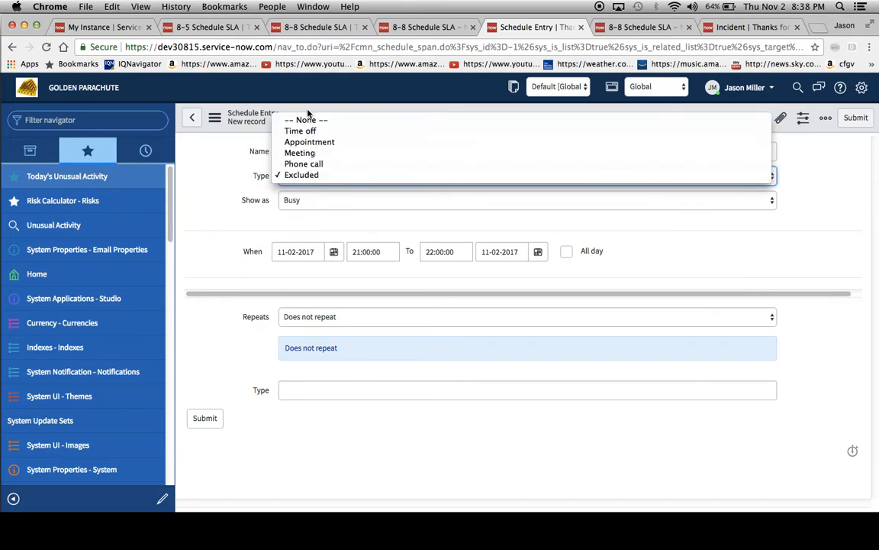
click(305, 120)
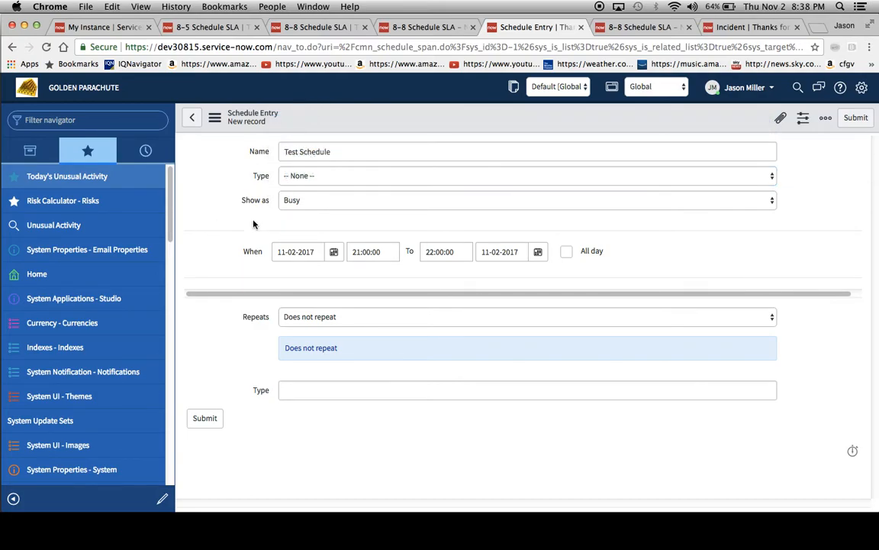
mouse_move(256, 260)
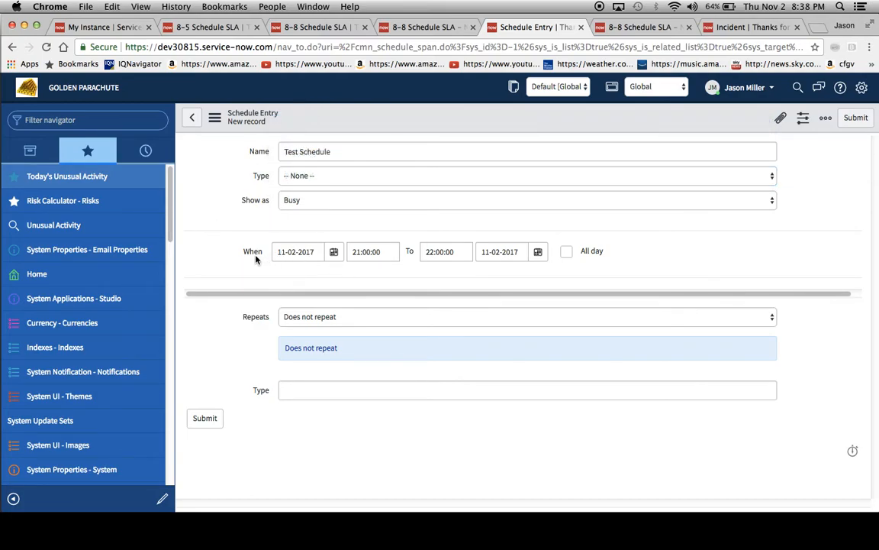
Set the entry to 07:00–18:00 repeating Every Weekday (Mon-Fri) and submit it
click(372, 251)
text(07)
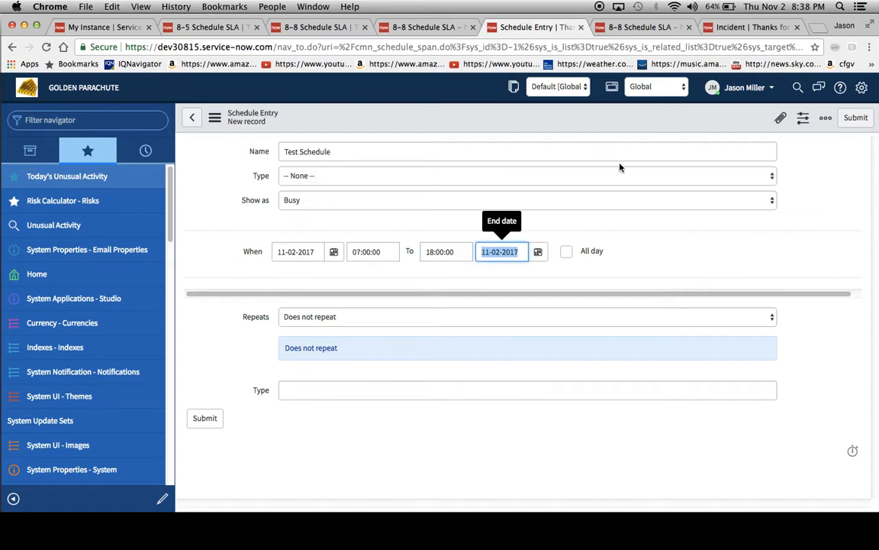
click(526, 316)
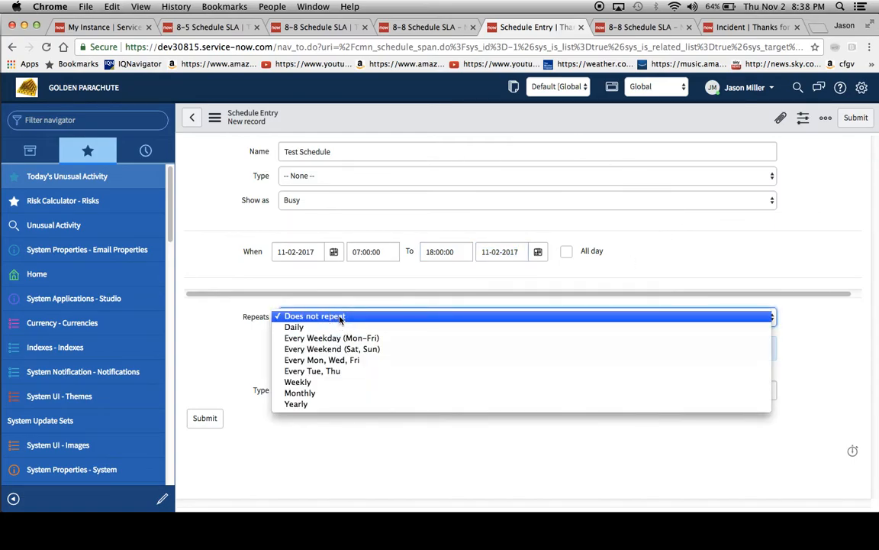
mouse_move(247, 340)
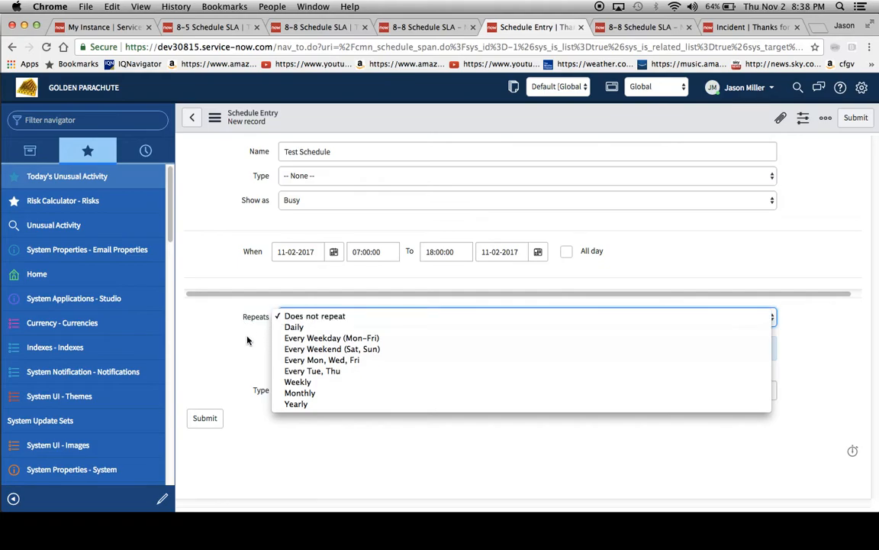
mouse_move(332, 338)
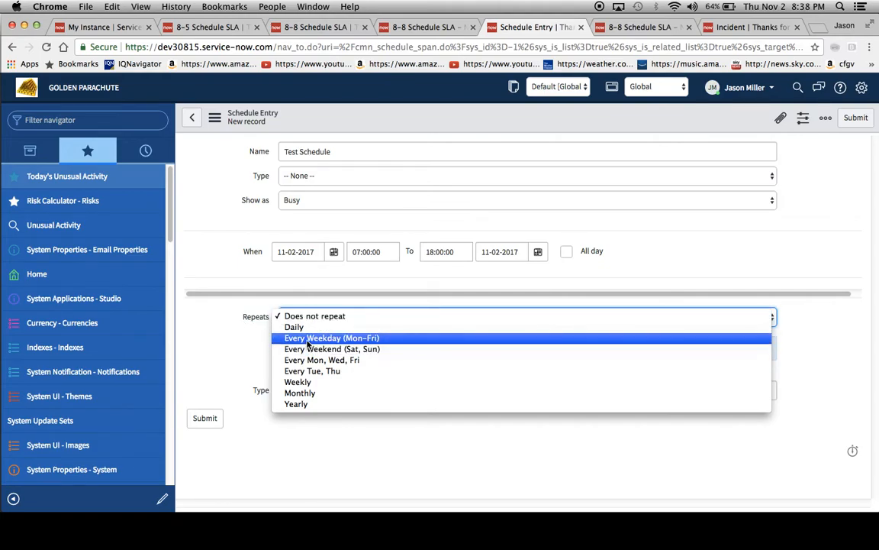
click(332, 338)
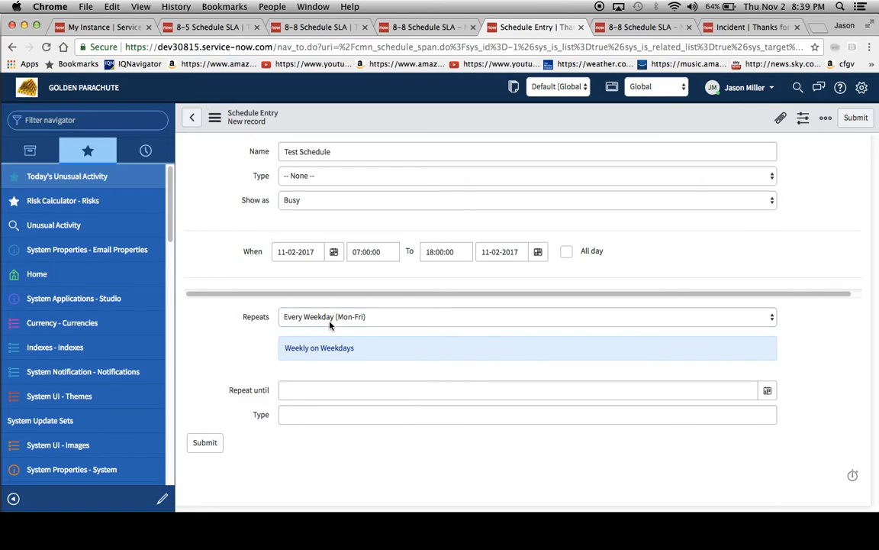
click(216, 117)
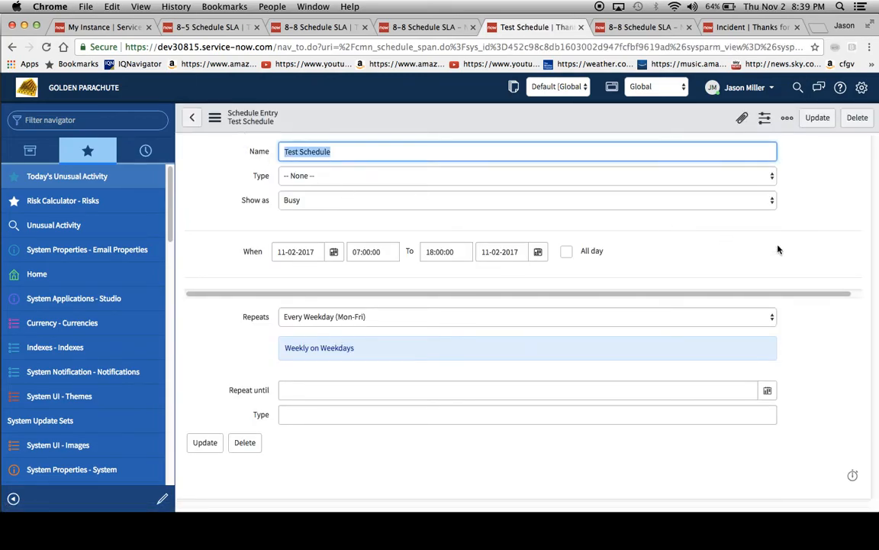
Submit the new incident INC0010589 for Golden Parachute with 1 - High impact
click(642, 26)
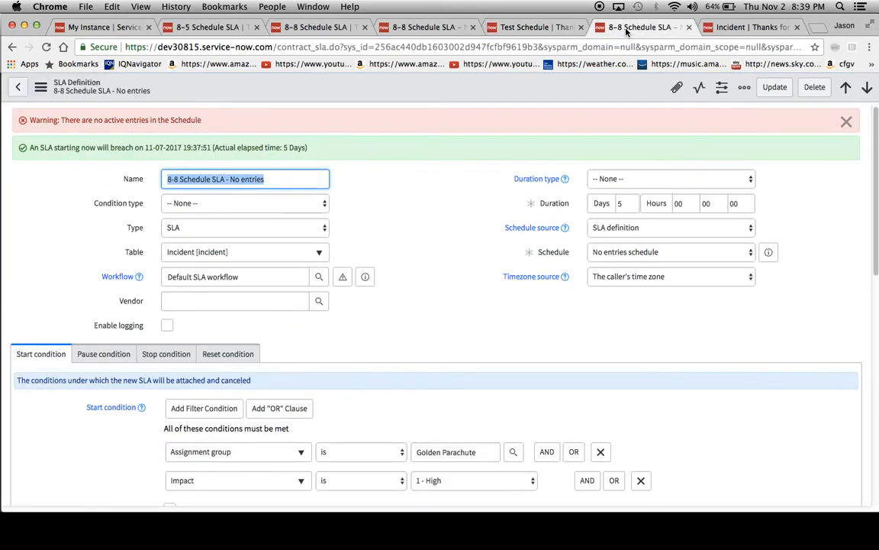
click(752, 27)
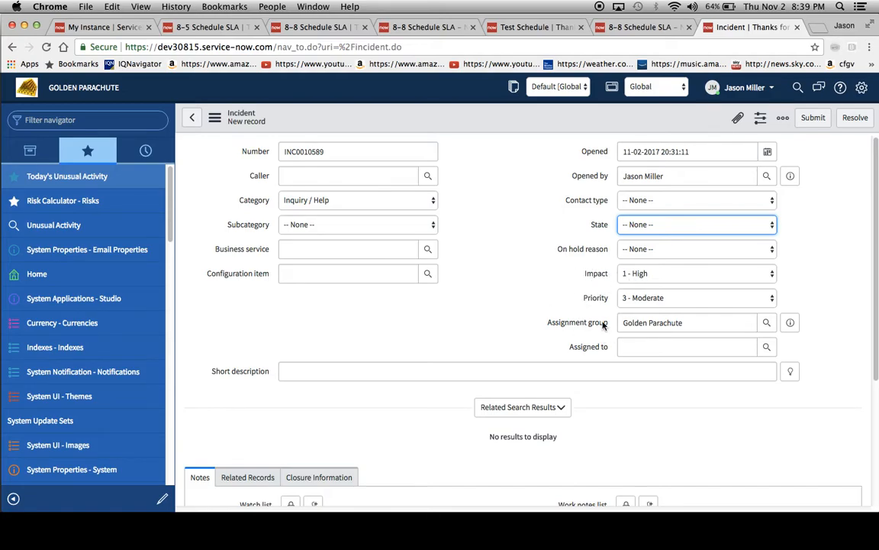
click(215, 118)
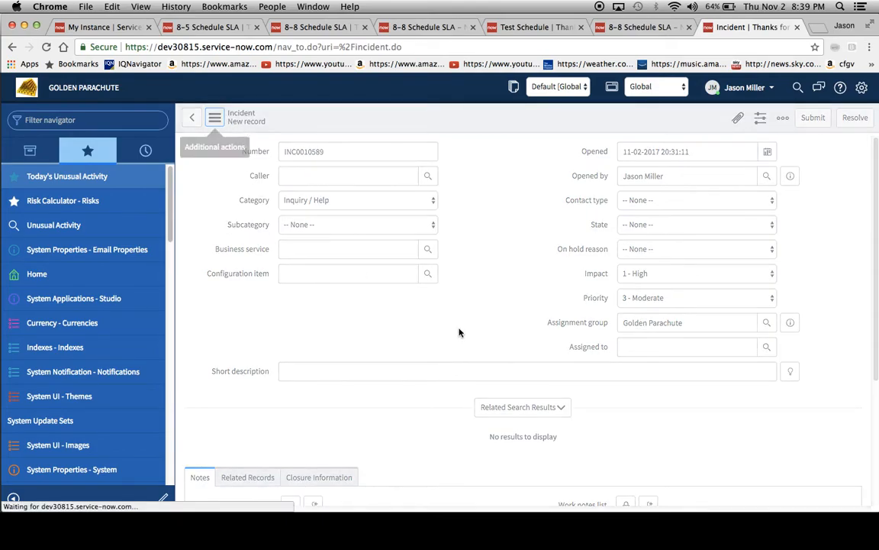
click(813, 117)
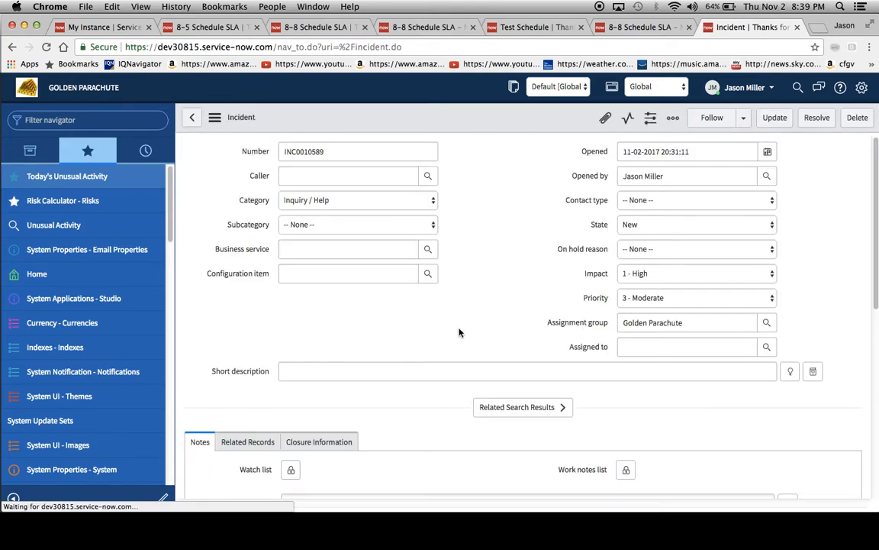
Scroll to the Task SLAs list and compare breach times 11-07 19:39, 11-16 17:00 and 11-16 20:00
scroll(down, 3)
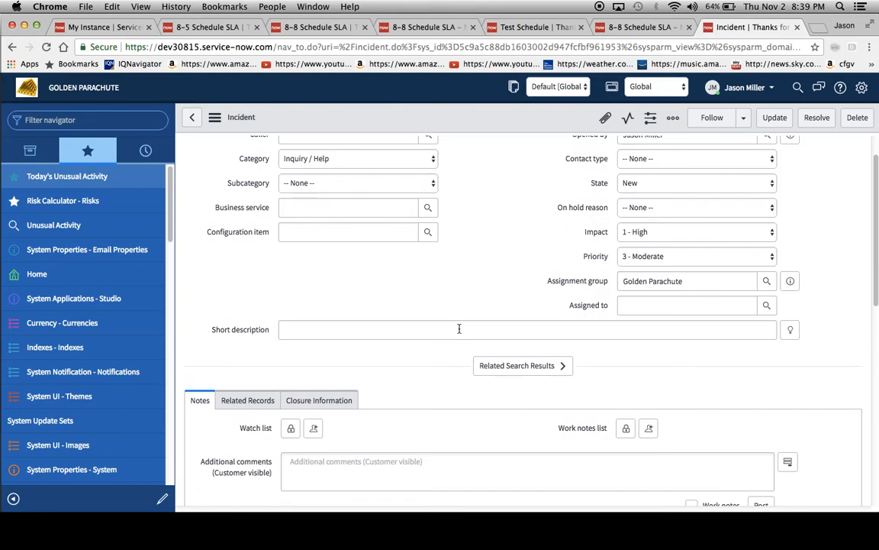
scroll(down, 3)
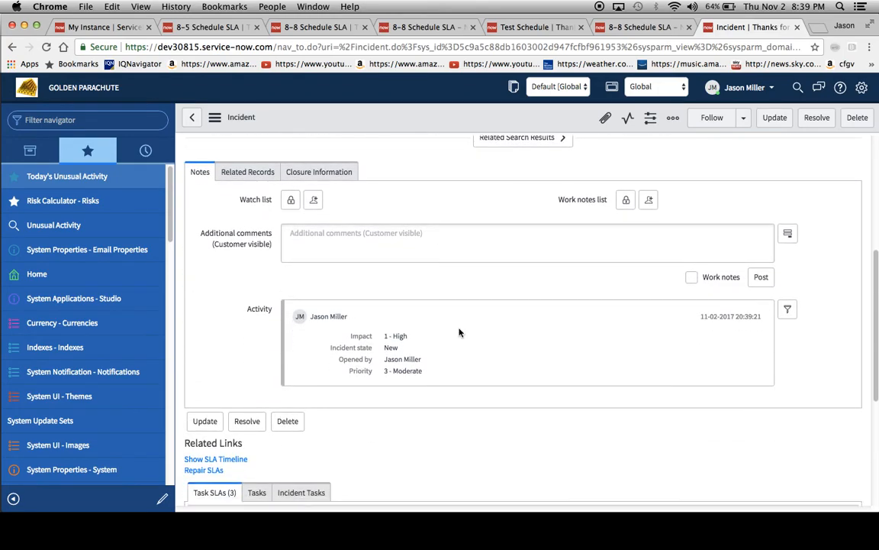
scroll(down, 3)
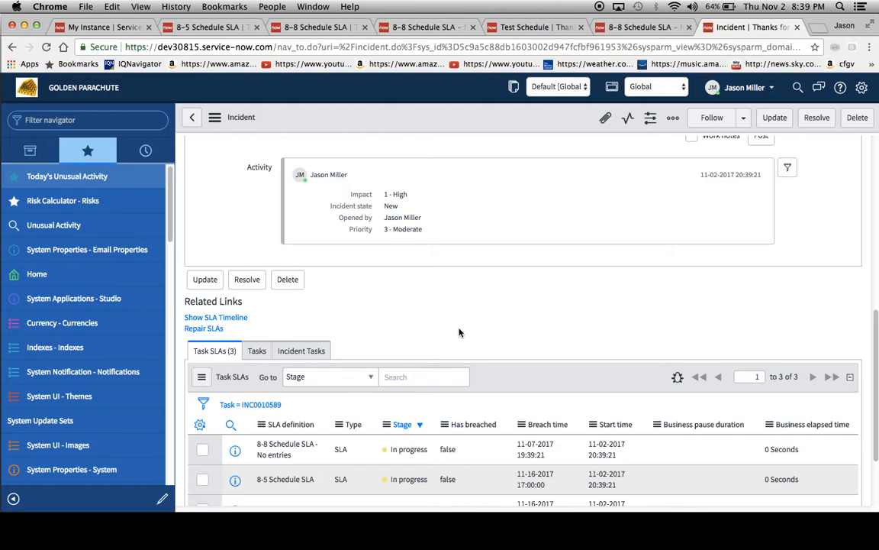
scroll(down, 3)
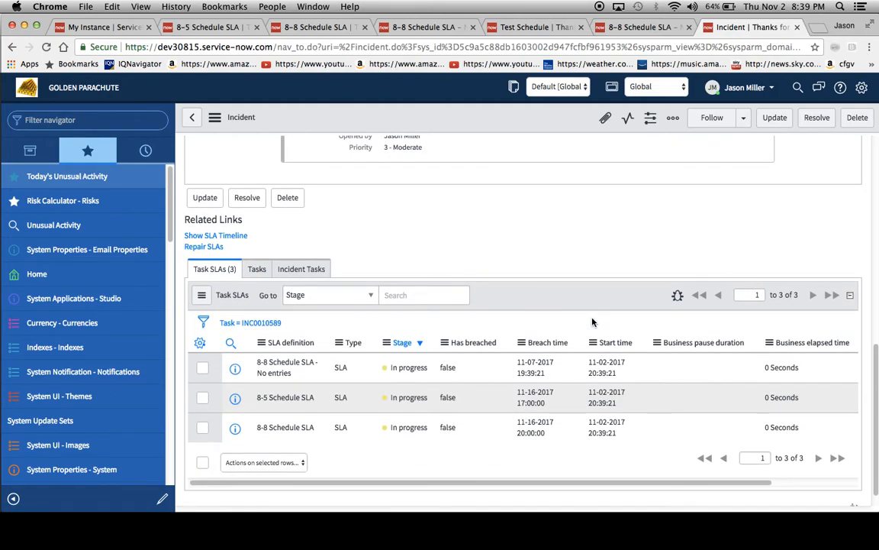
scroll(up, 3)
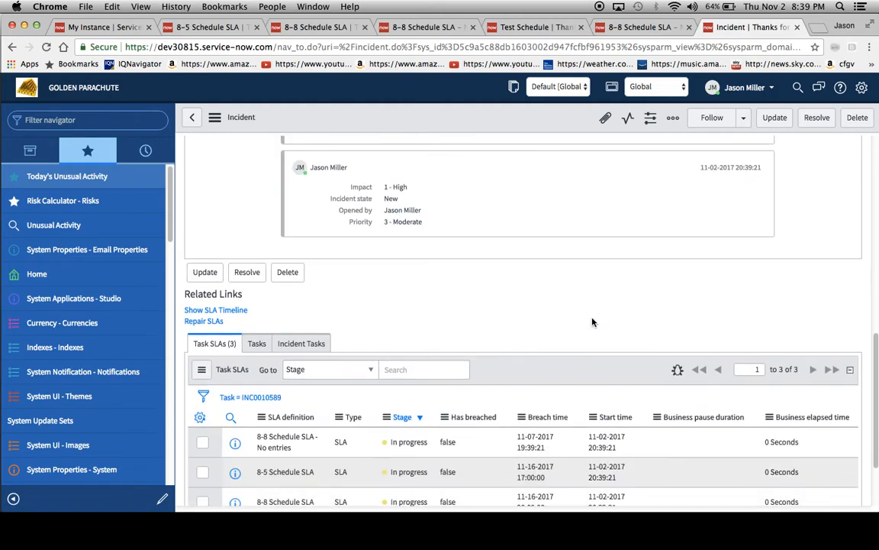
scroll(down, 3)
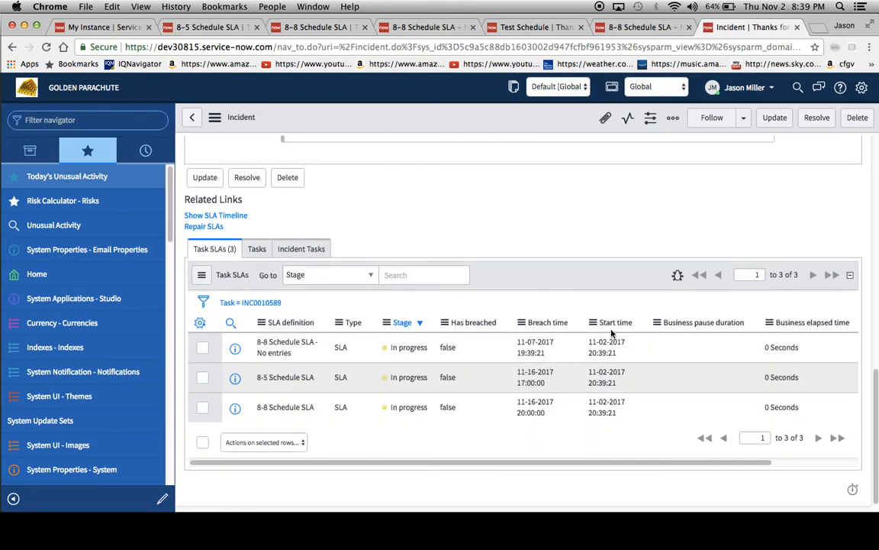
mouse_move(588, 376)
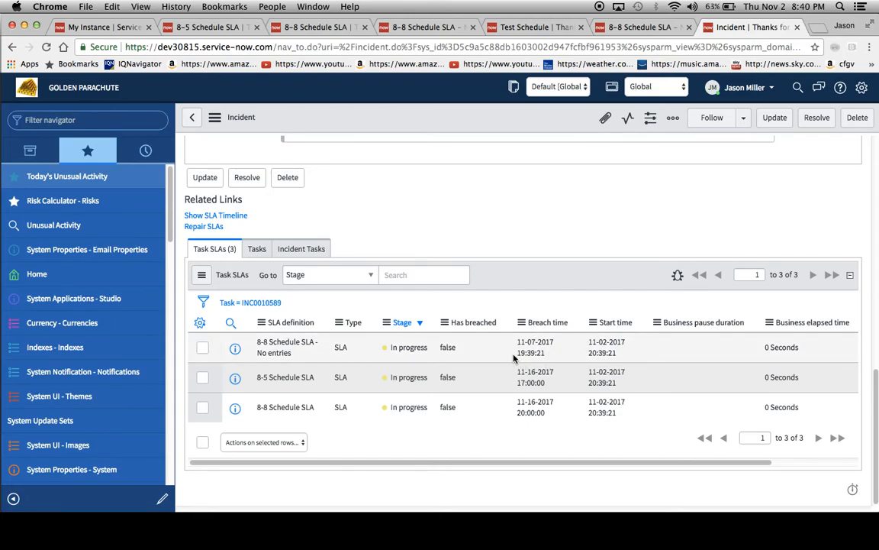
mouse_move(654, 393)
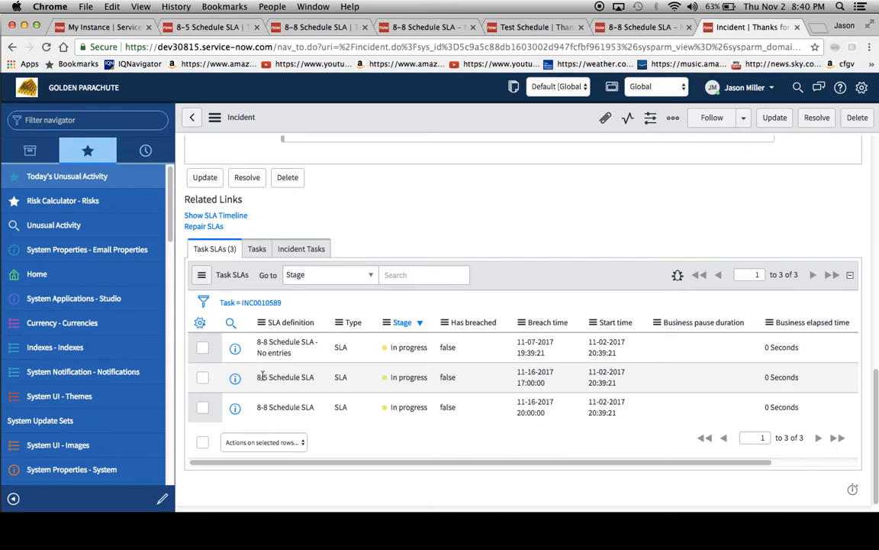
mouse_move(555, 380)
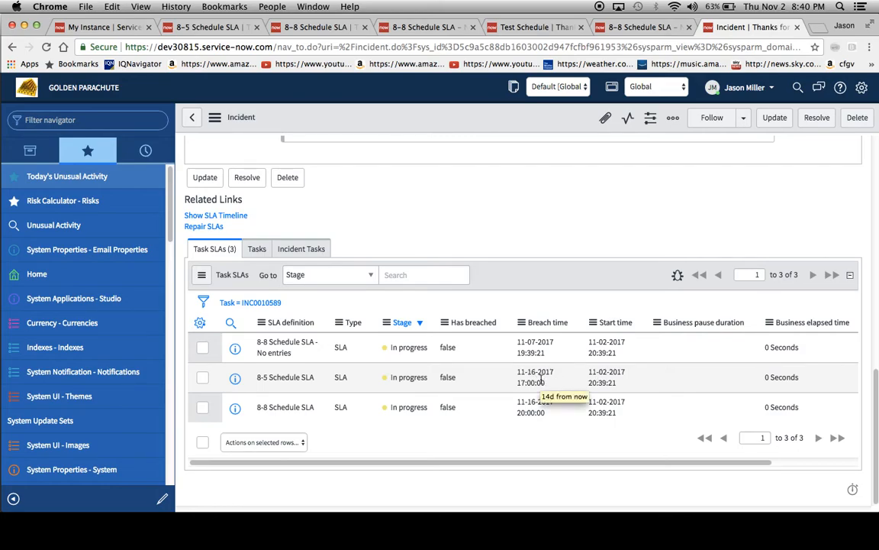
mouse_move(608, 401)
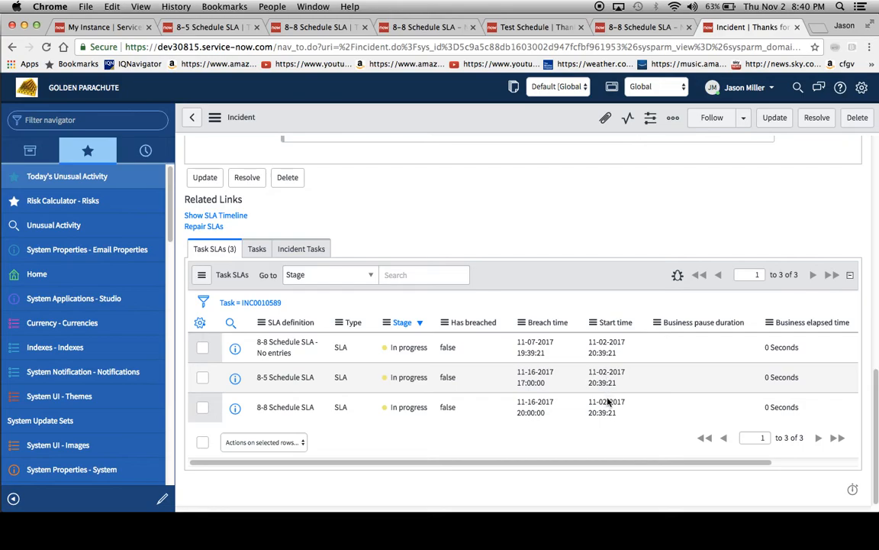
mouse_move(594, 423)
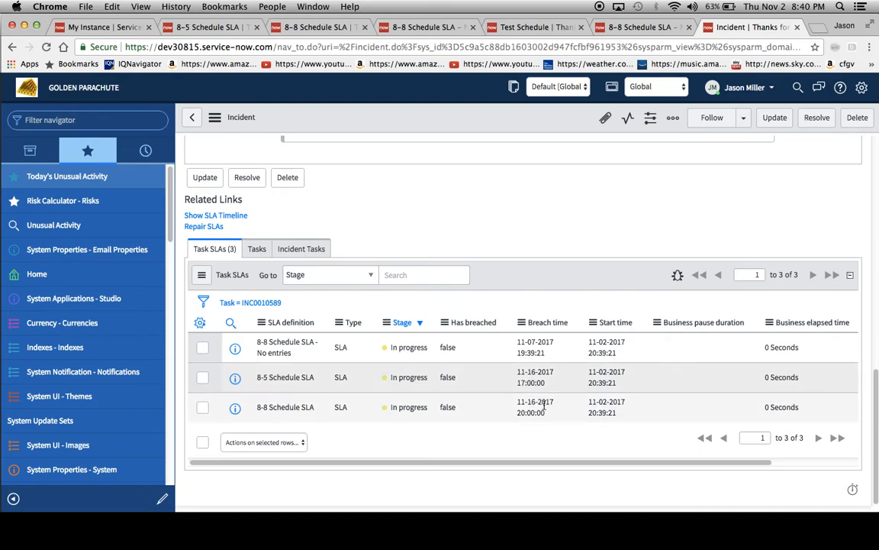
mouse_move(546, 402)
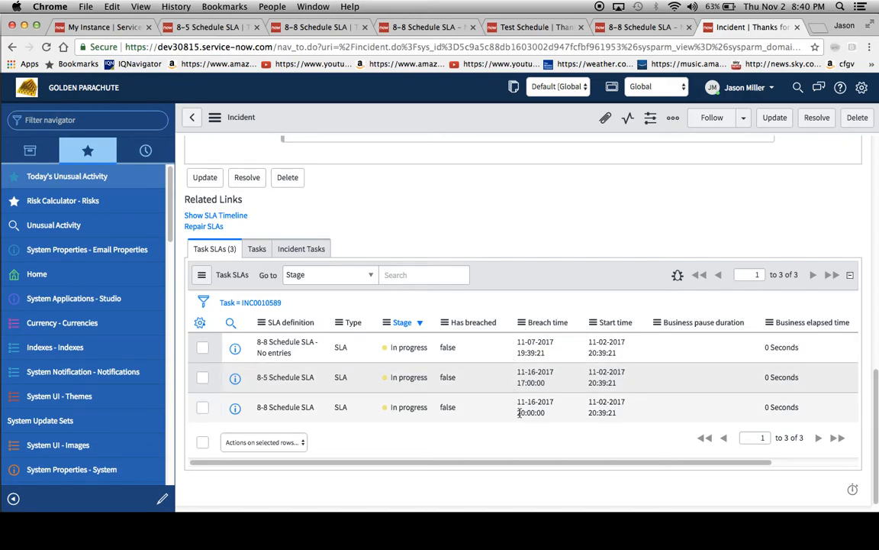
mouse_move(531, 412)
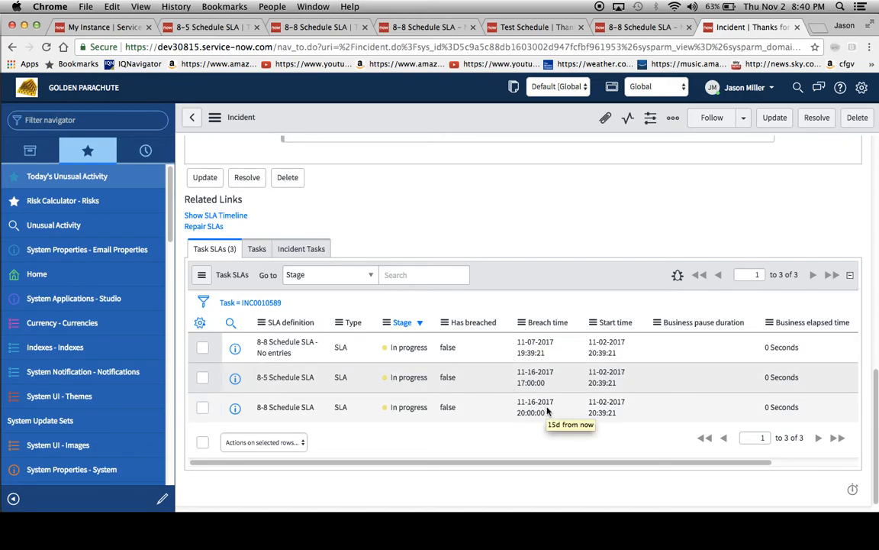
mouse_move(509, 319)
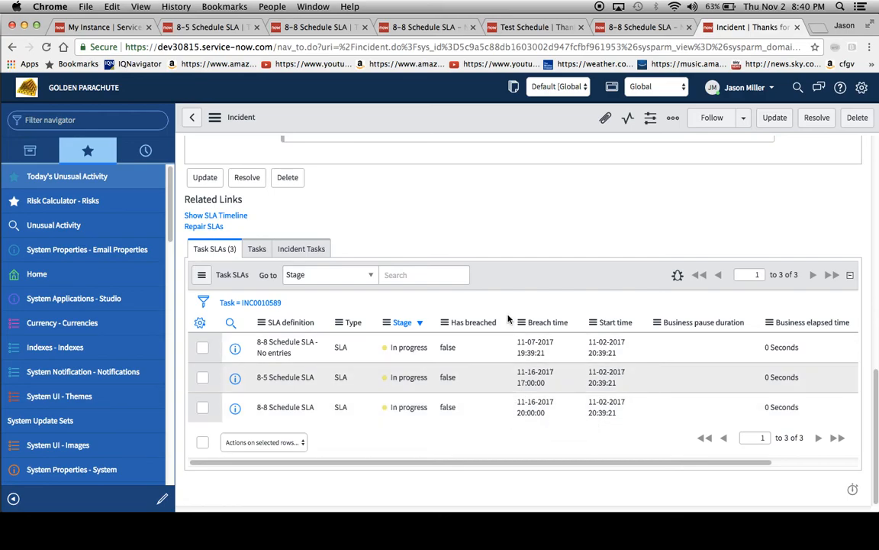